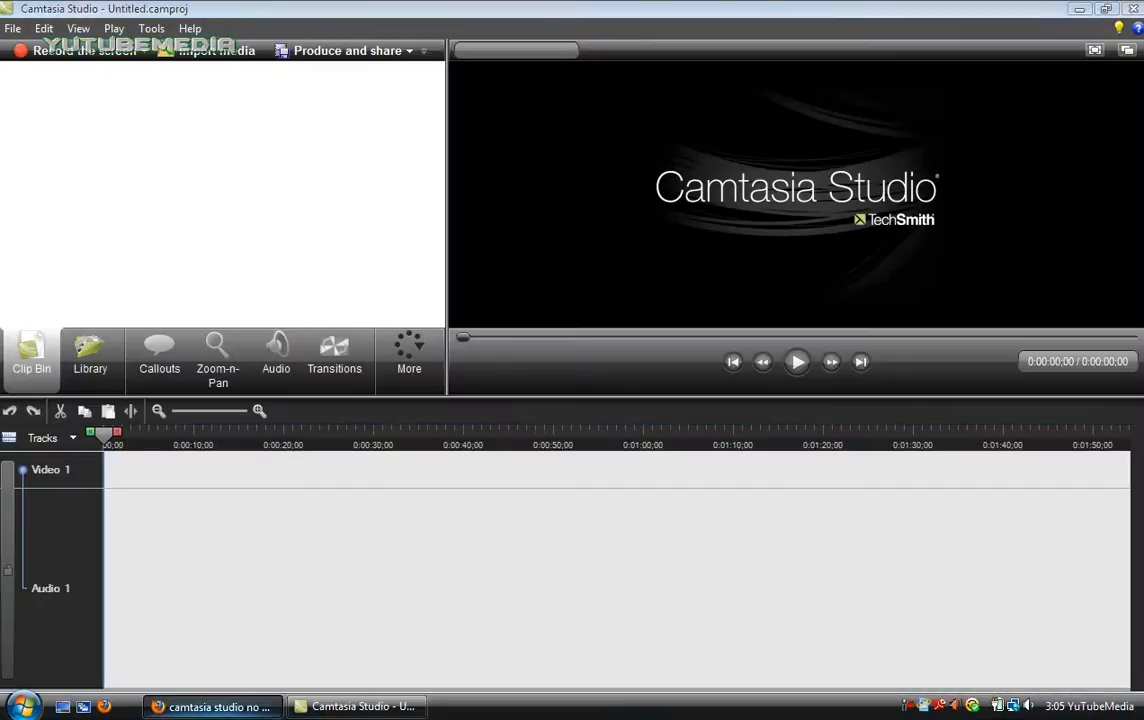
View the Google results for 'camtasia studio no codec available', then return to Camtasia
left_click(210, 706)
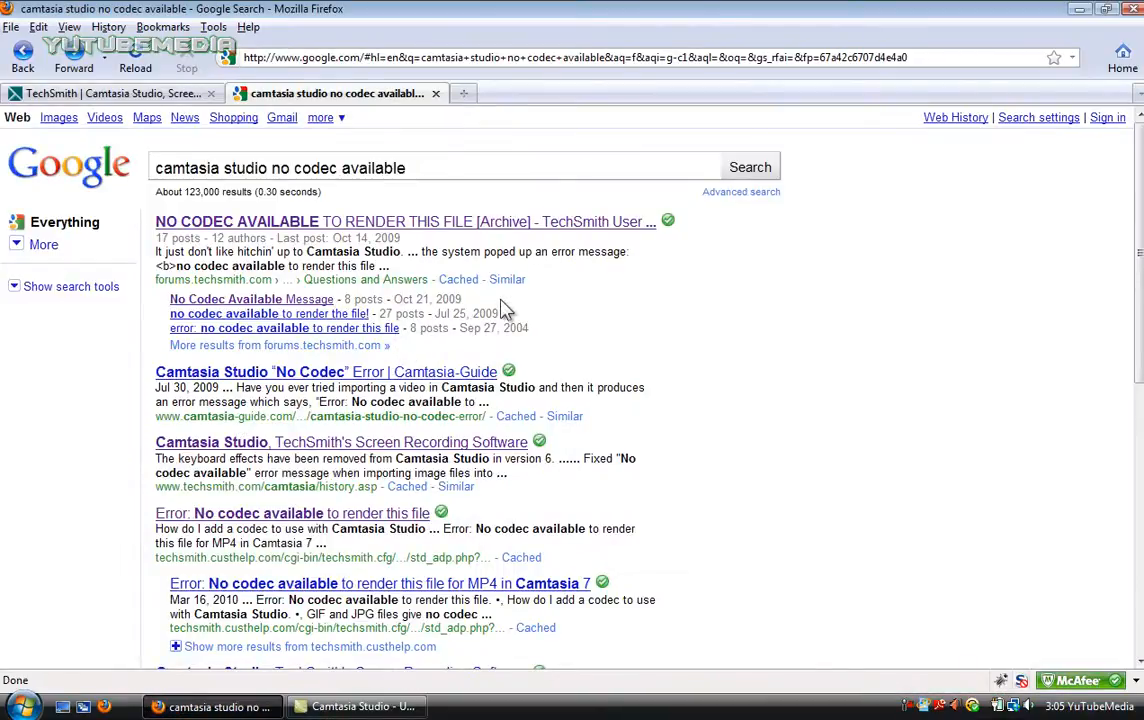
left_click(355, 706)
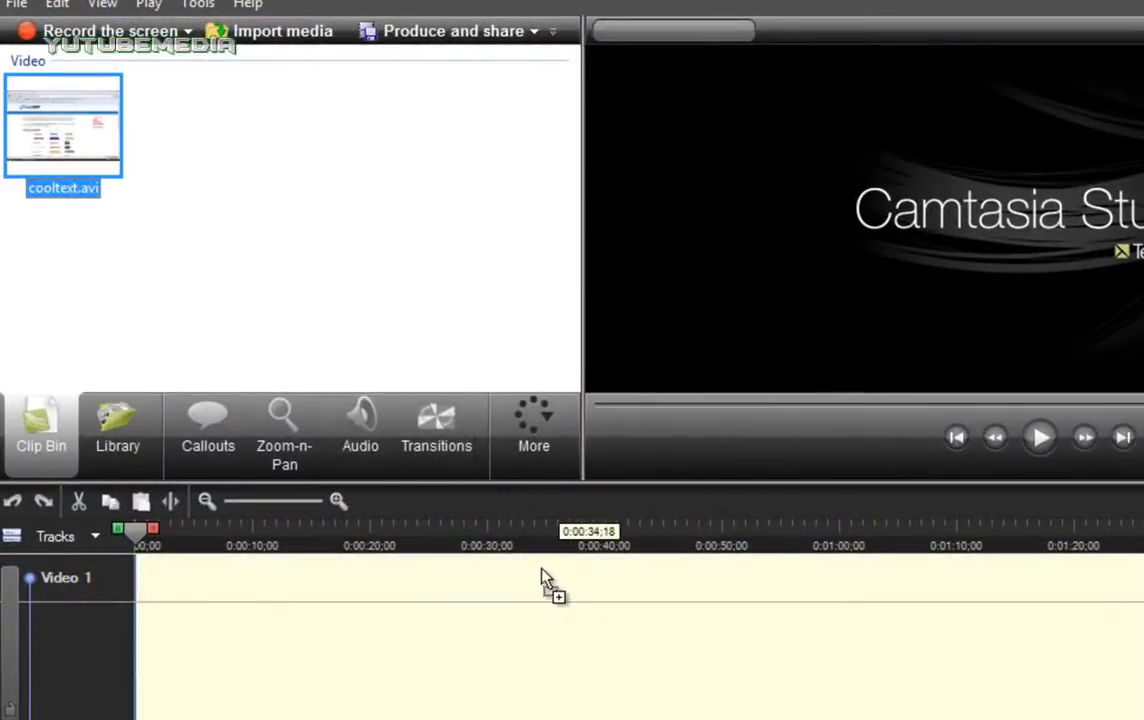
mouse_move(680, 395)
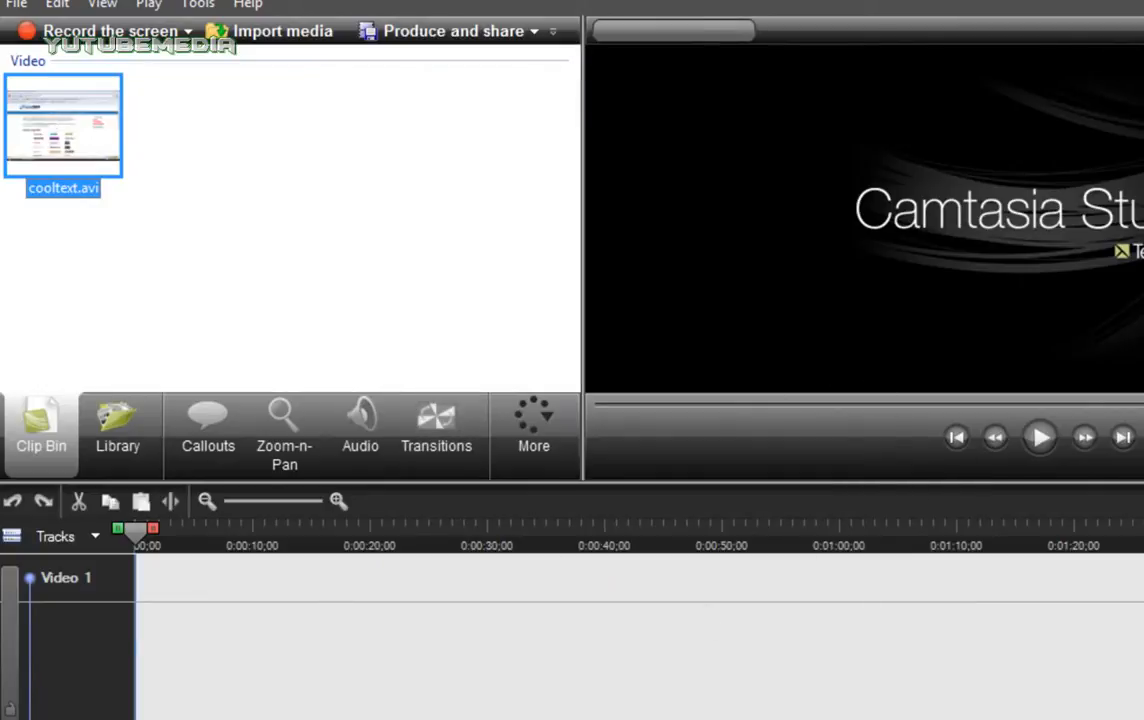
mouse_move(750, 462)
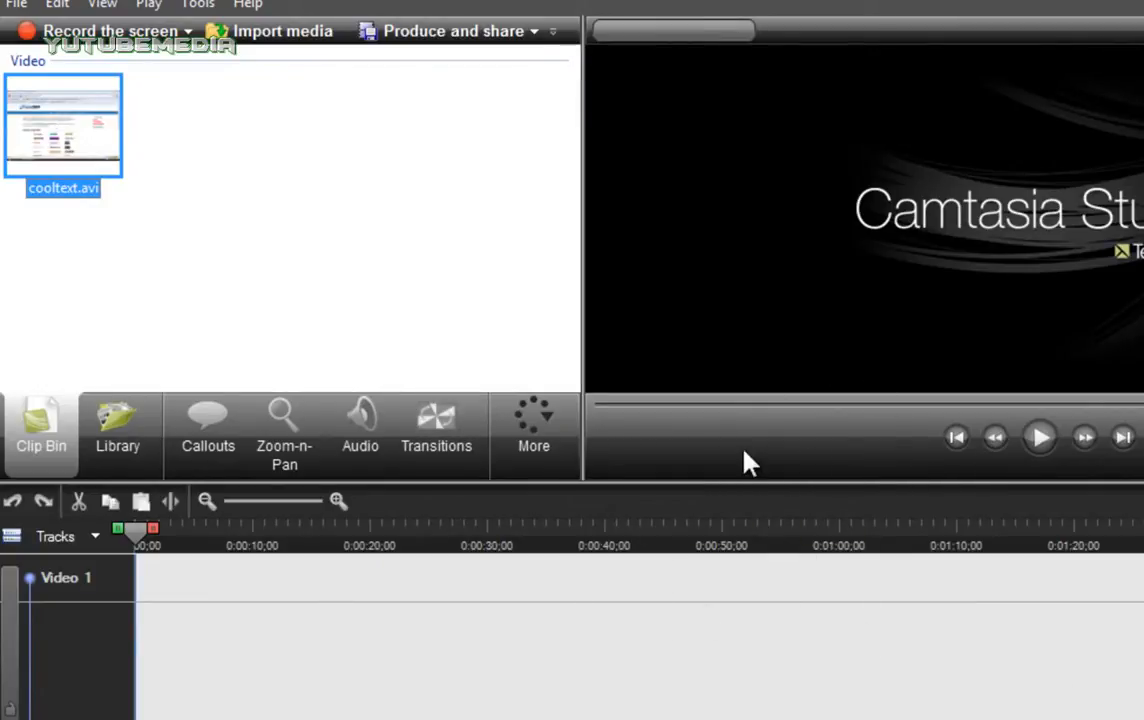
mouse_move(500, 300)
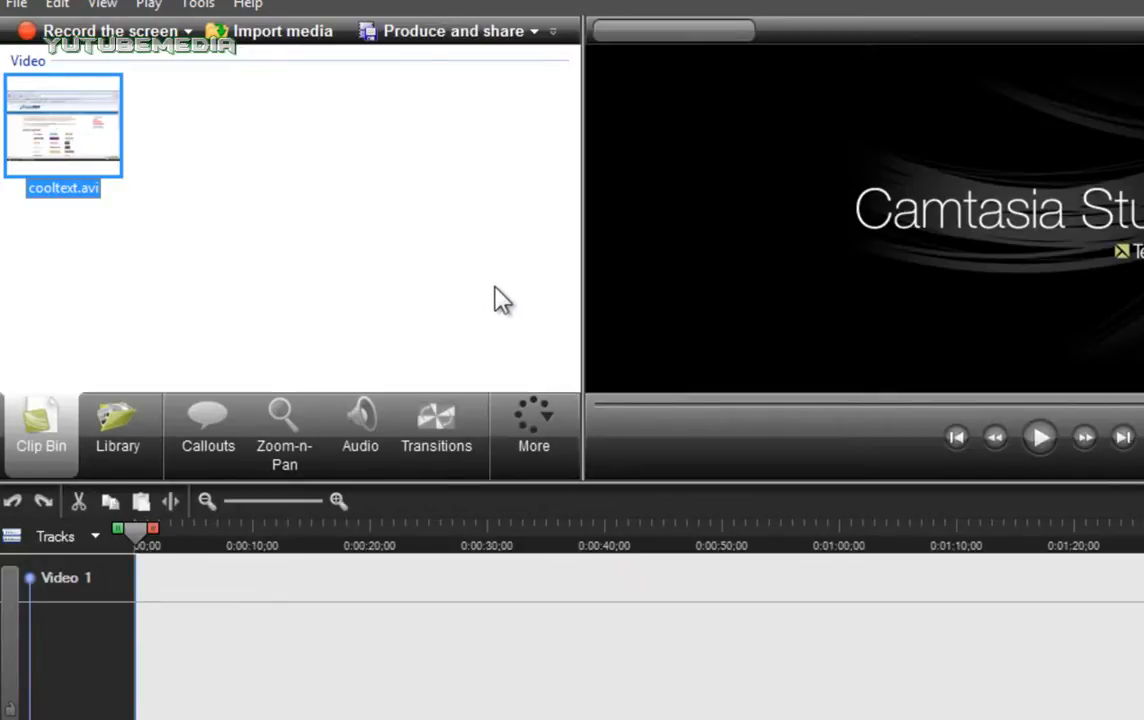
mouse_move(497, 293)
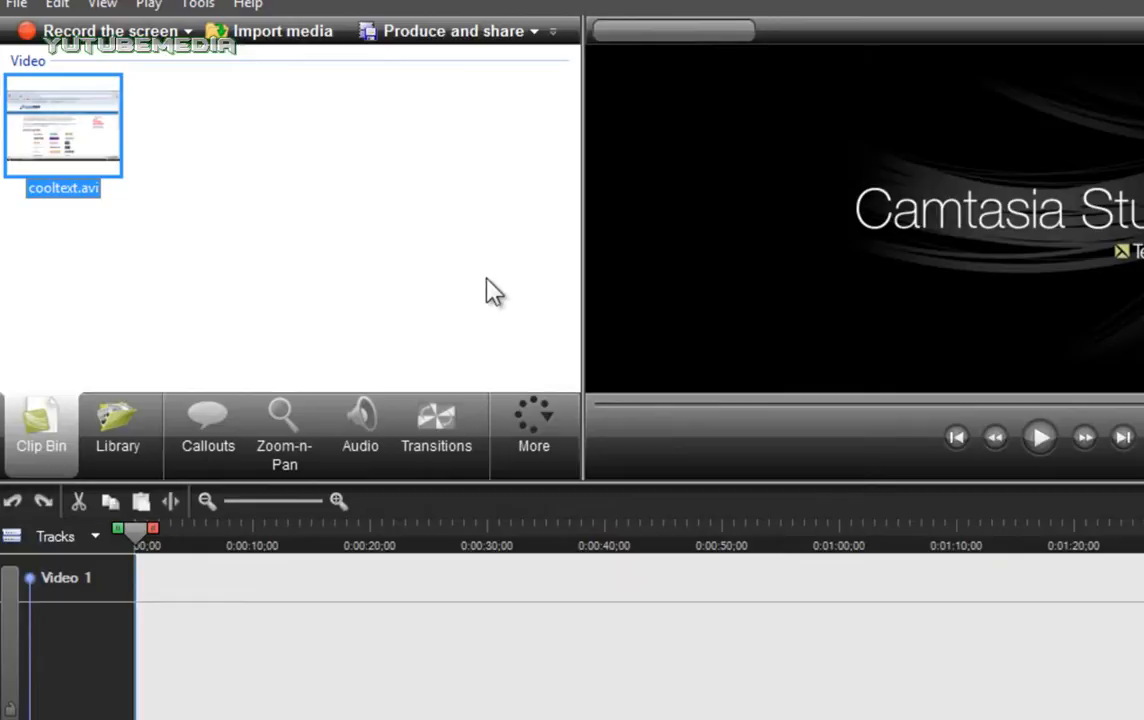
mouse_move(475, 275)
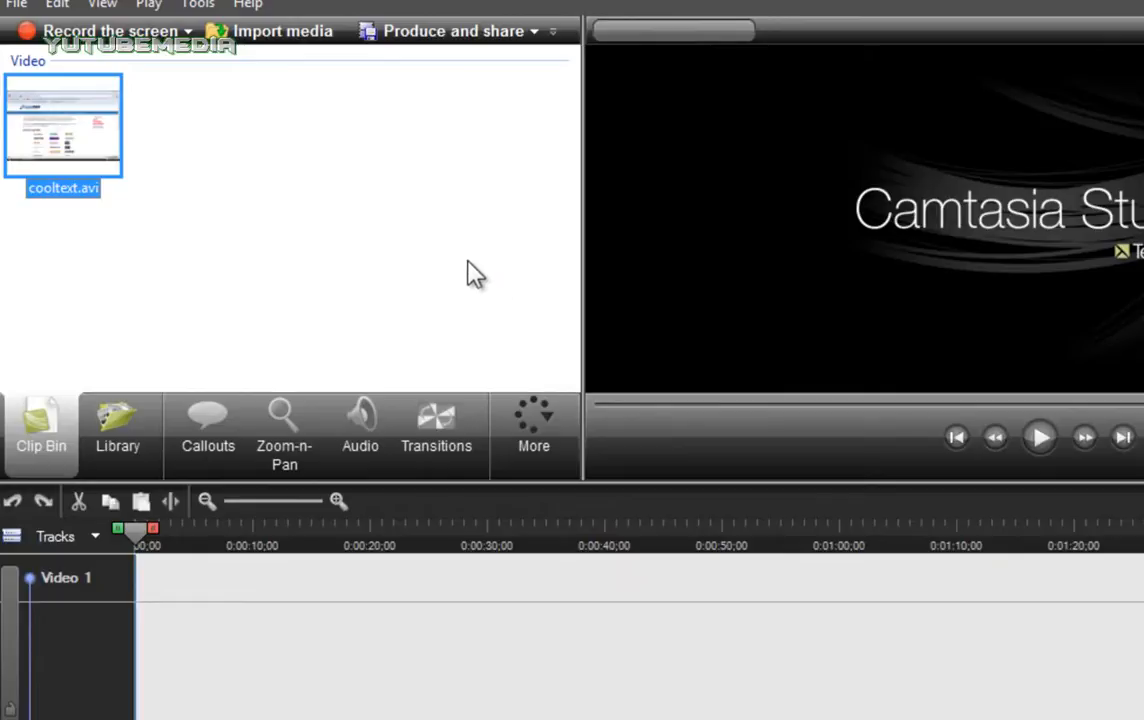
mouse_move(455, 253)
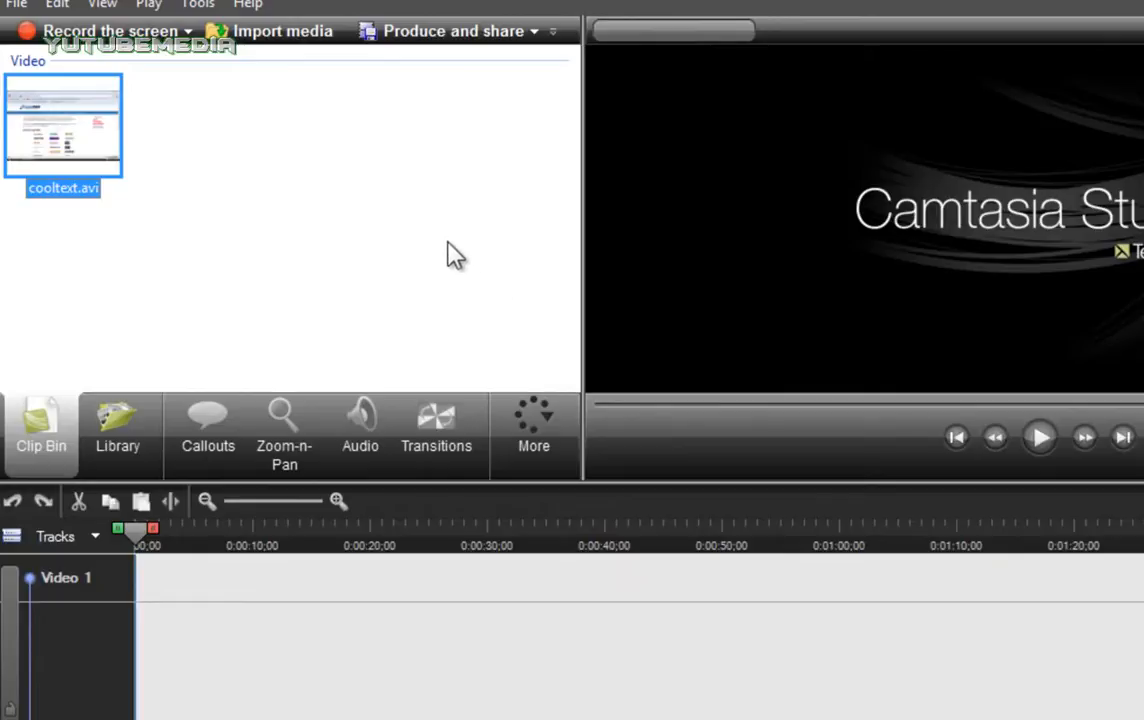
mouse_move(443, 240)
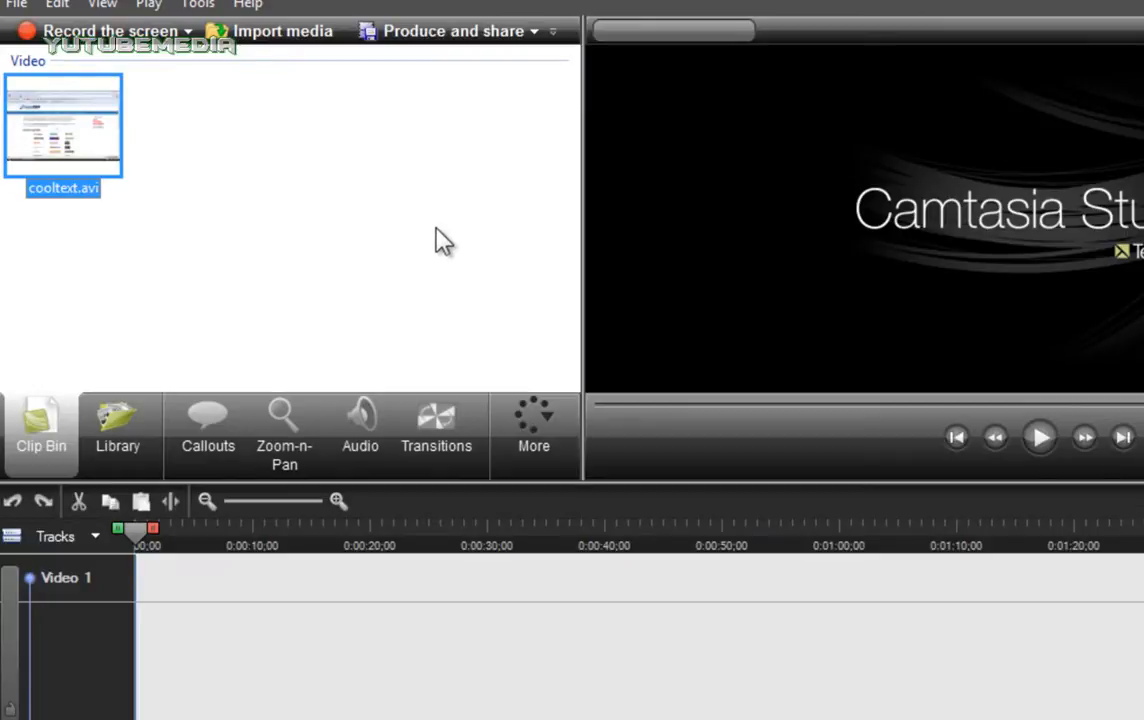
mouse_move(432, 223)
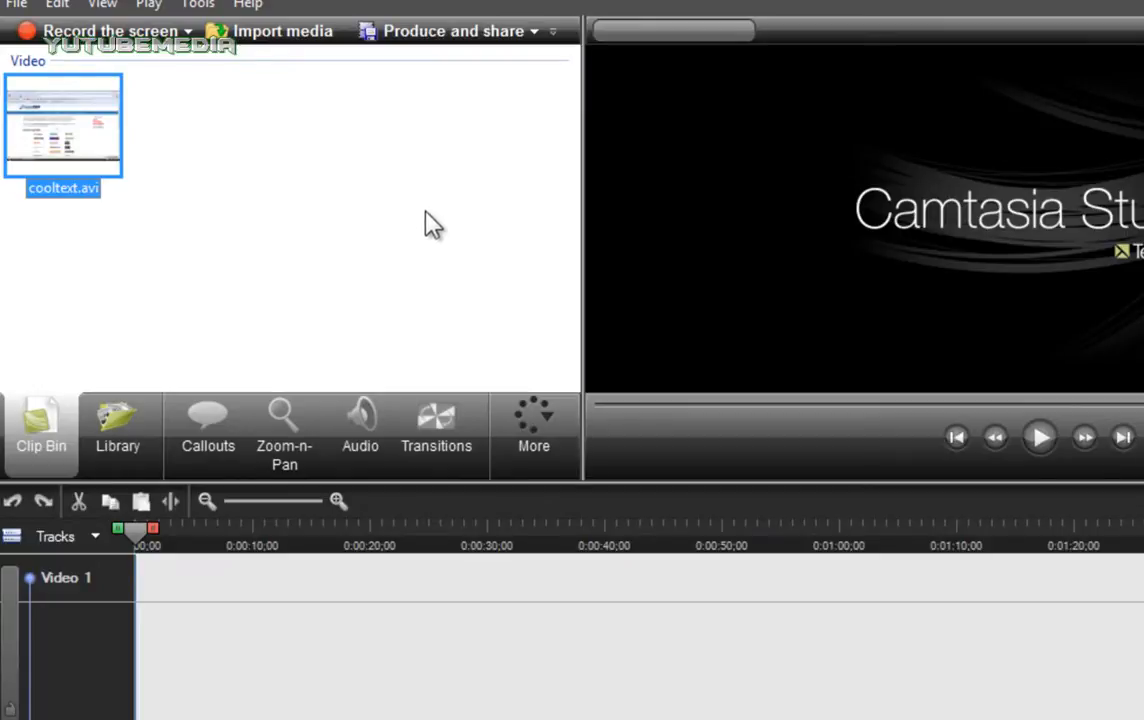
mouse_move(427, 216)
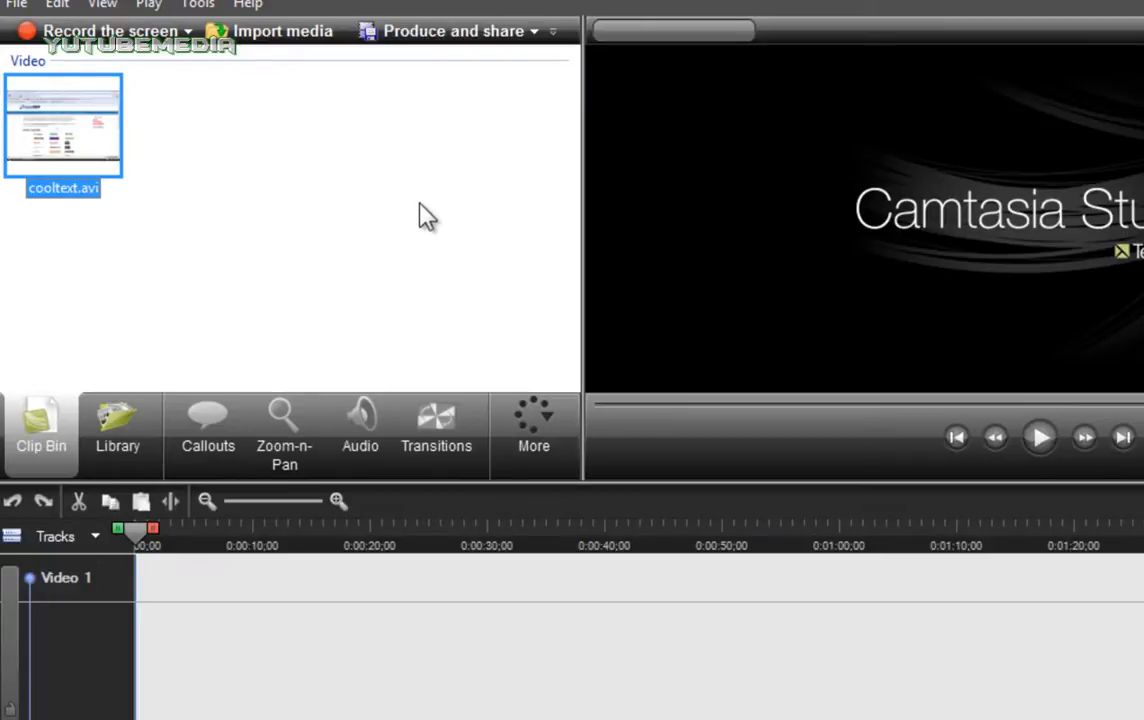
mouse_move(410, 197)
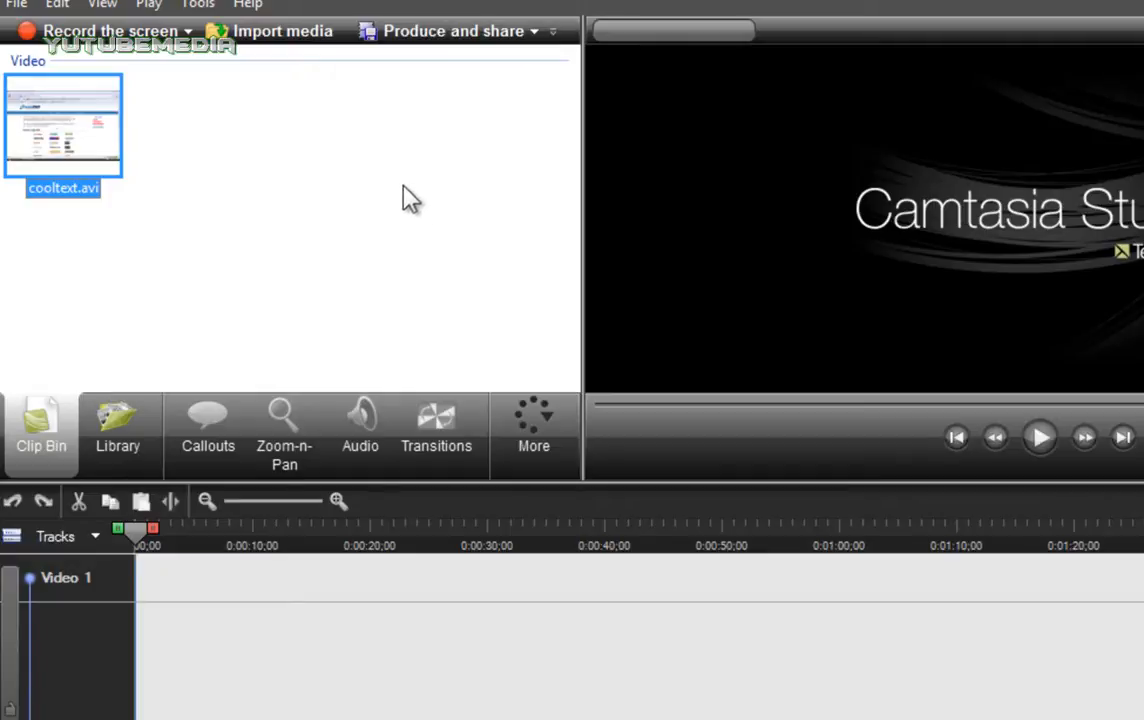
Scroll through the 'no codec available' results listing TechSmith forum and Camtasia-Guide pages
left_click(445, 86)
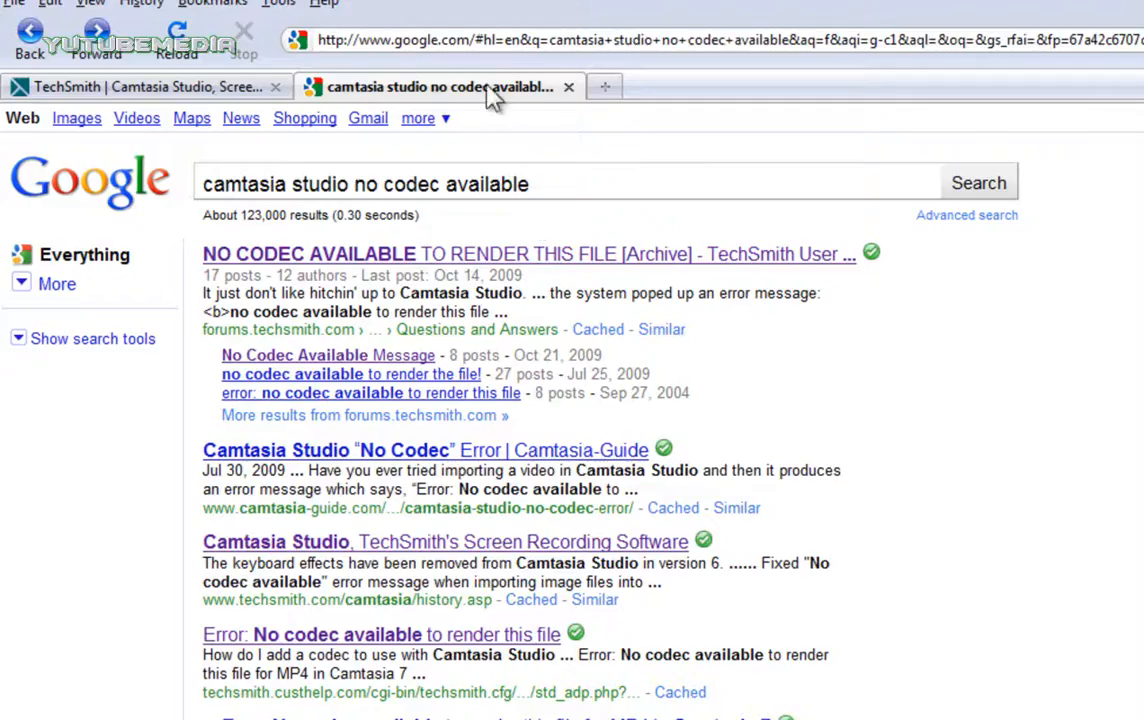
scroll("down", 3)
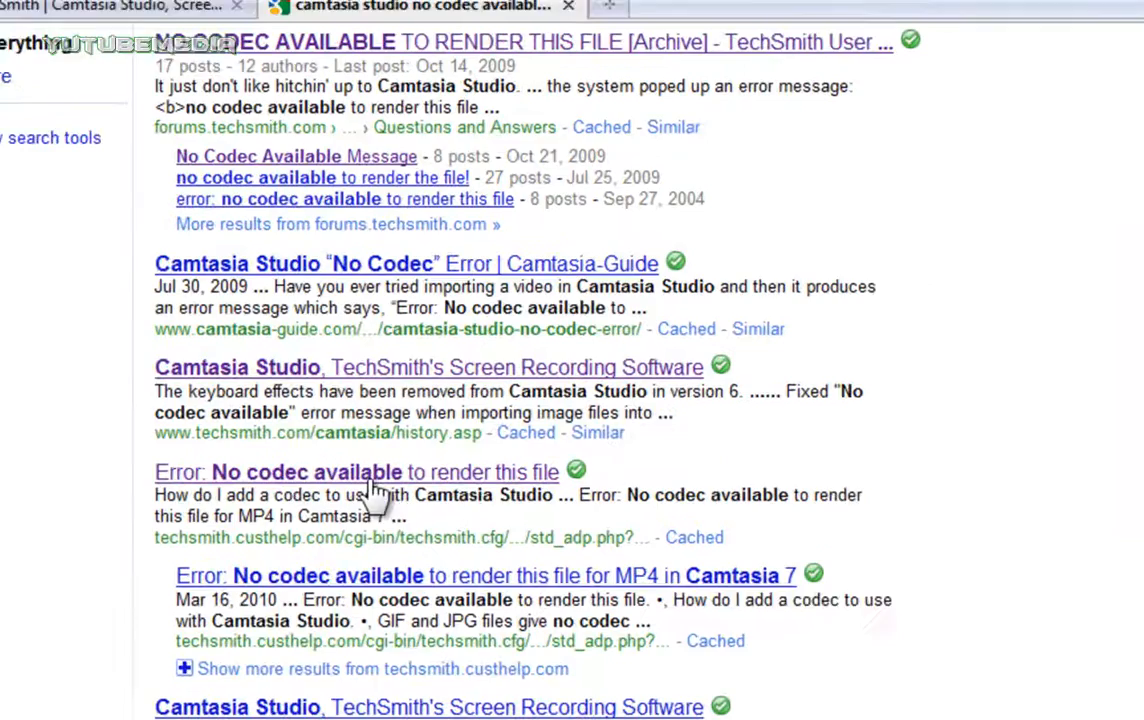
scroll("down", 3)
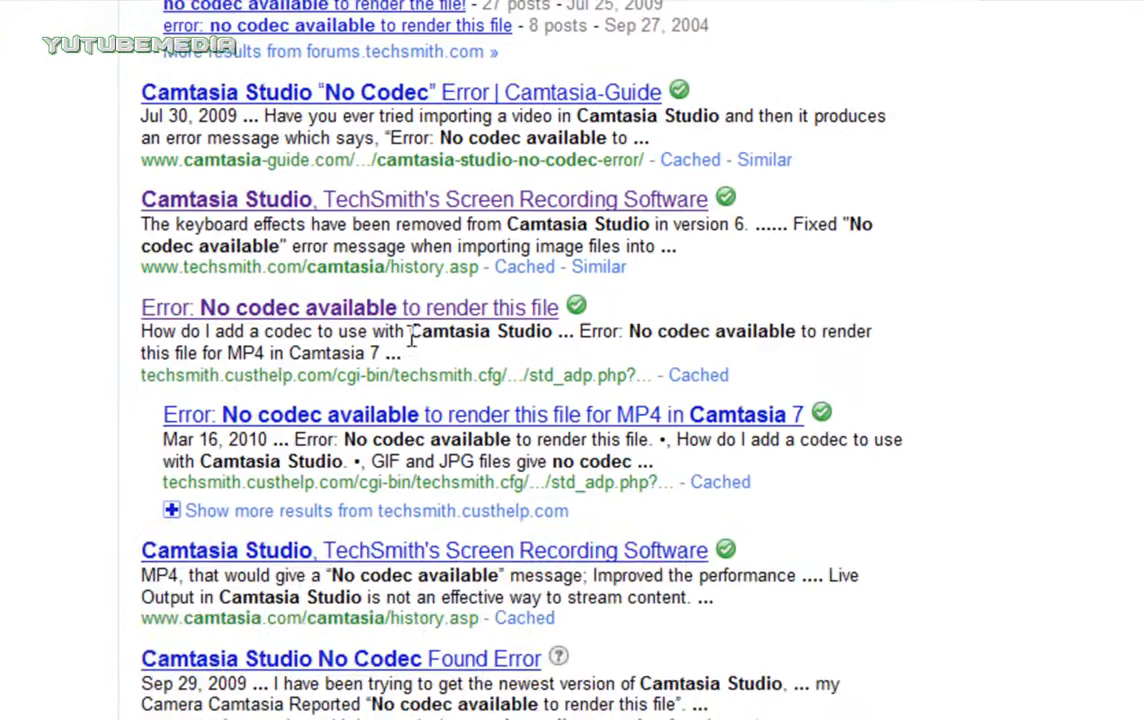
scroll("up", 3)
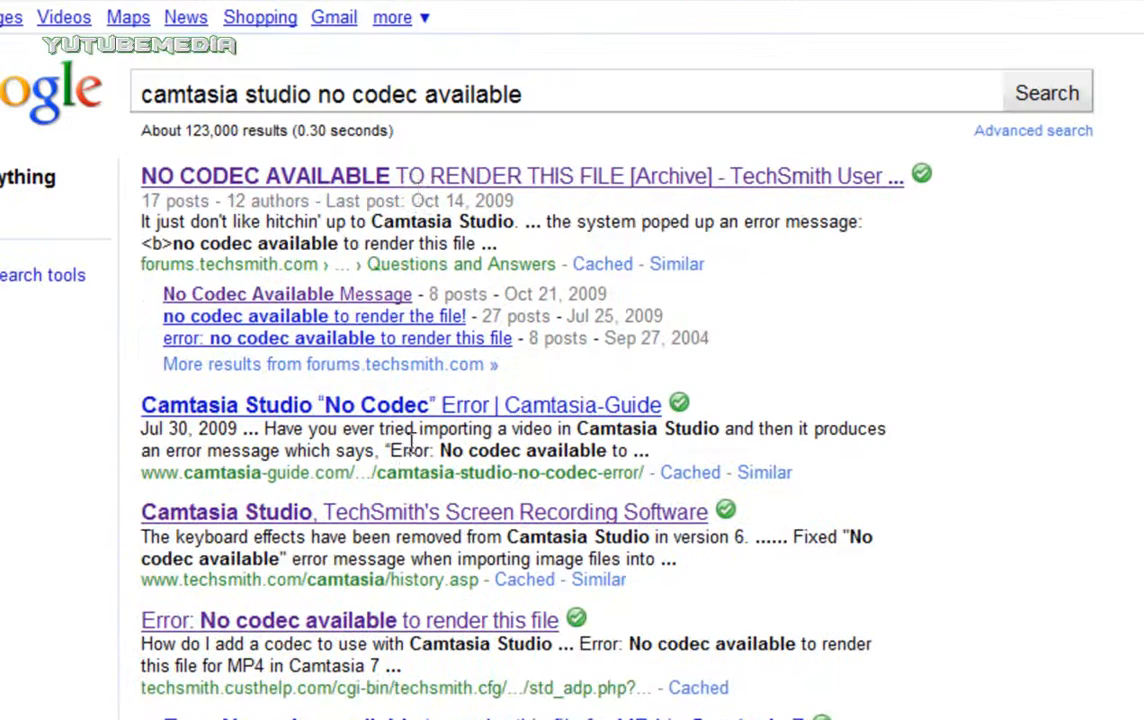
mouse_move(240, 110)
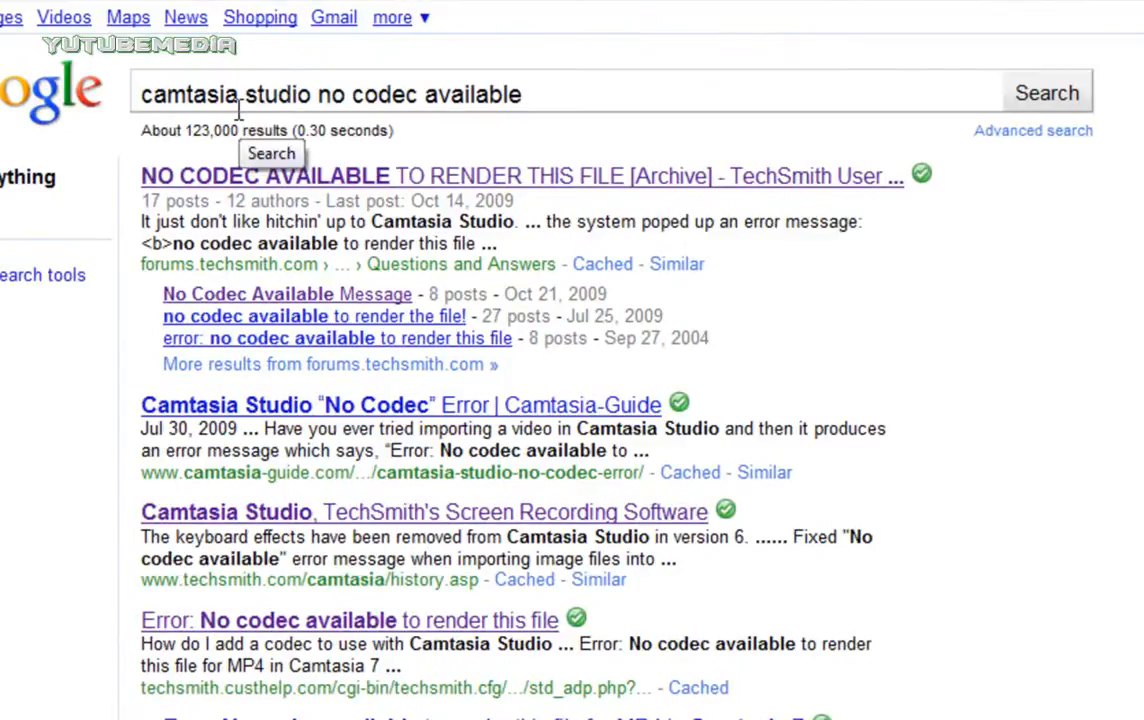
mouse_move(461, 525)
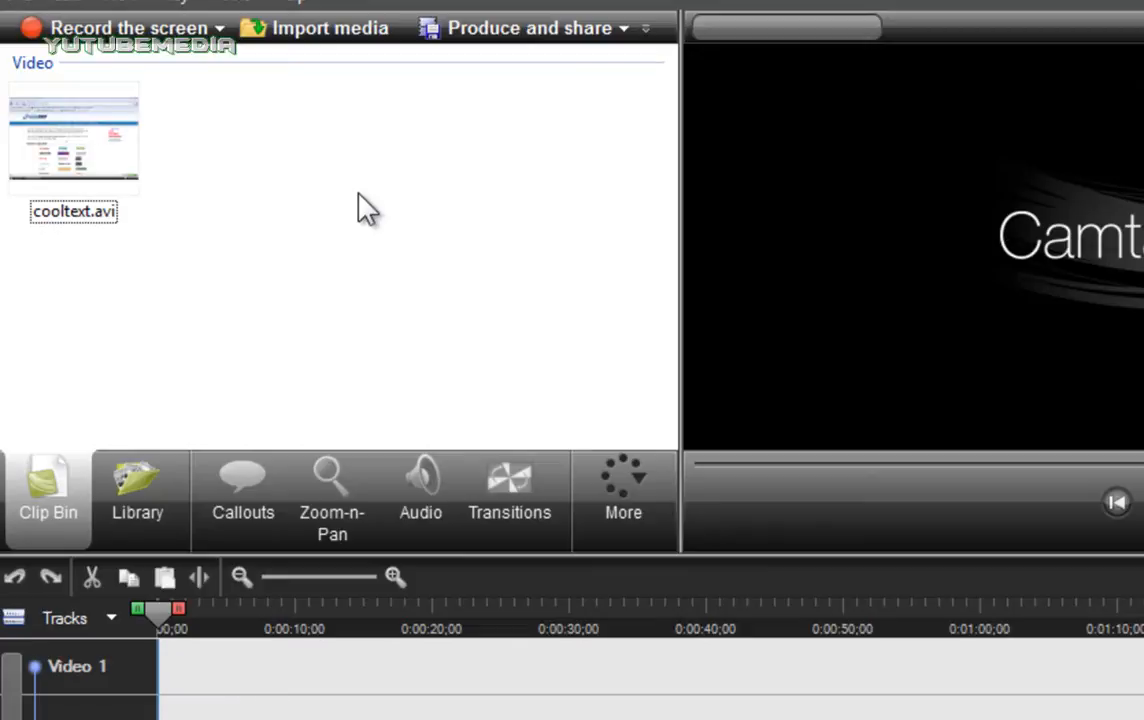
mouse_move(366, 210)
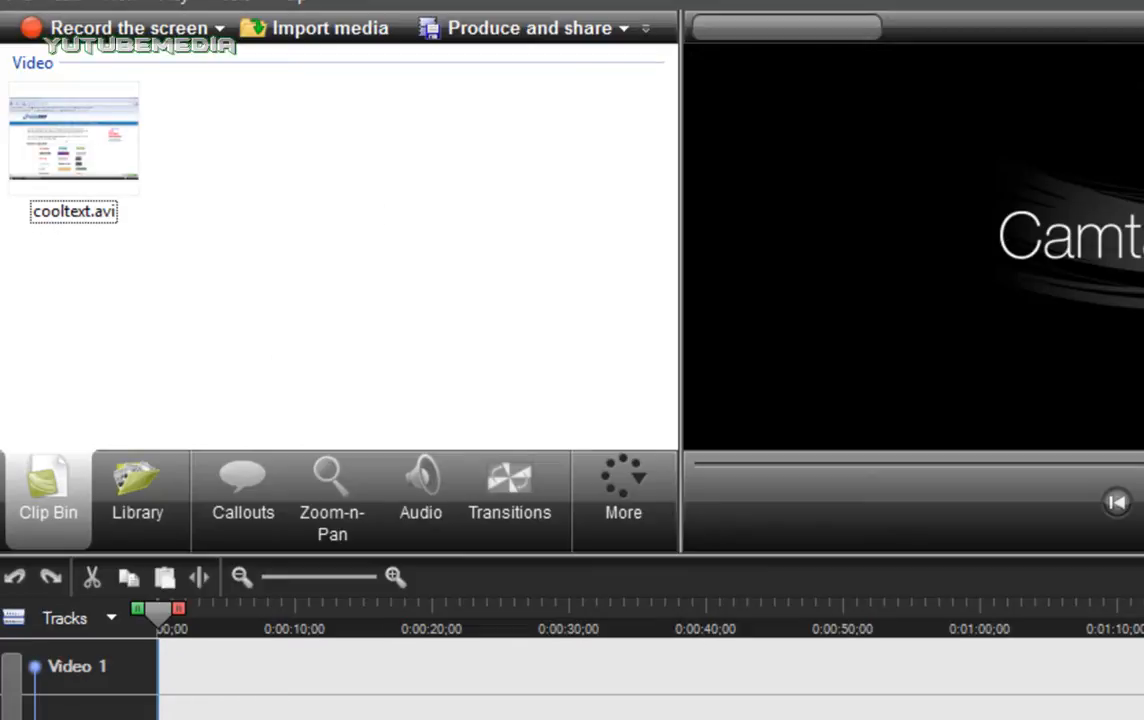
mouse_move(543, 163)
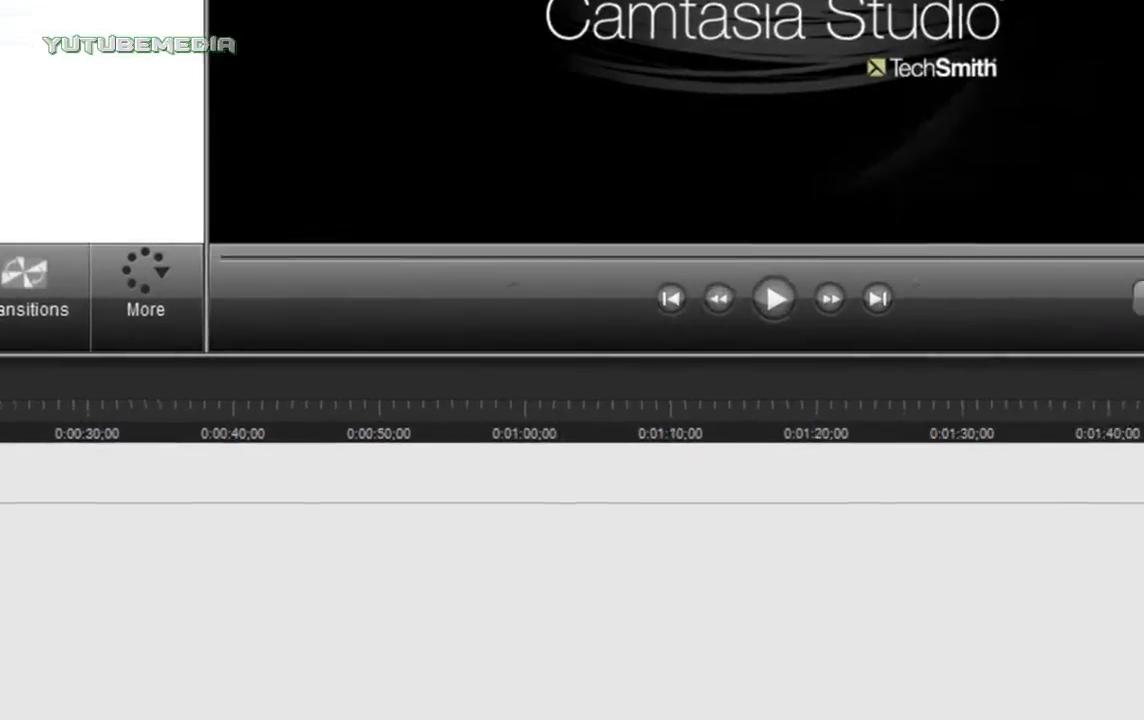
Open cooltext.avi's Properties Details to read its 1280 frame width and height
right_click(862, 146)
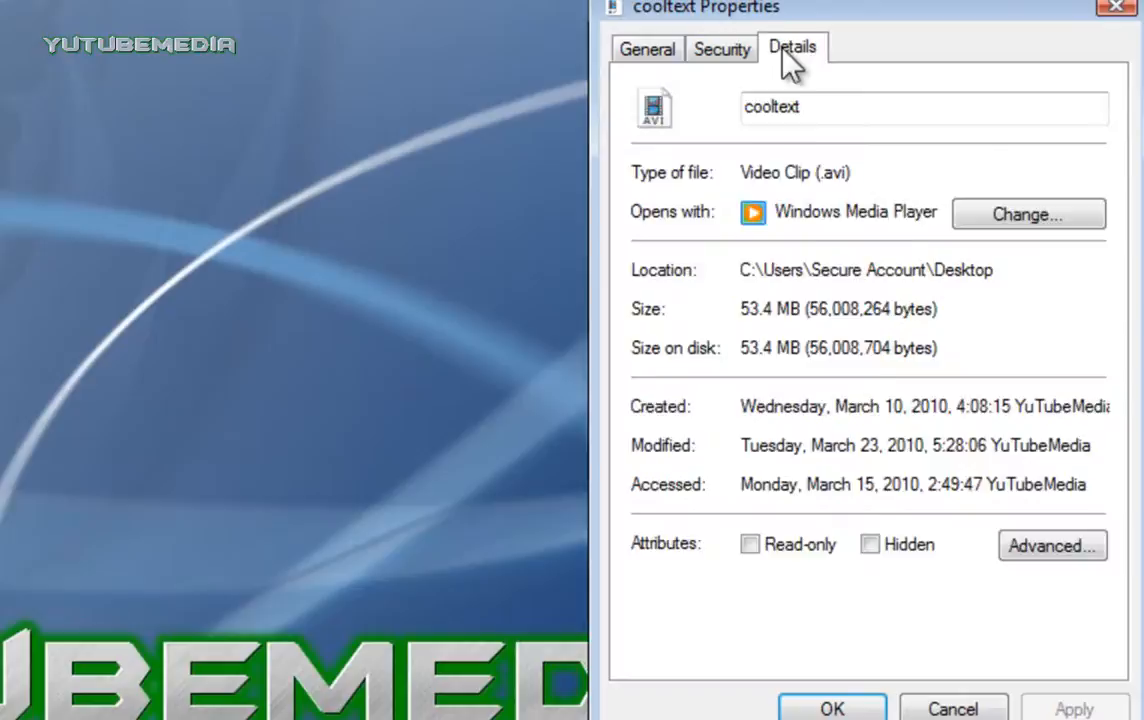
left_click(791, 47)
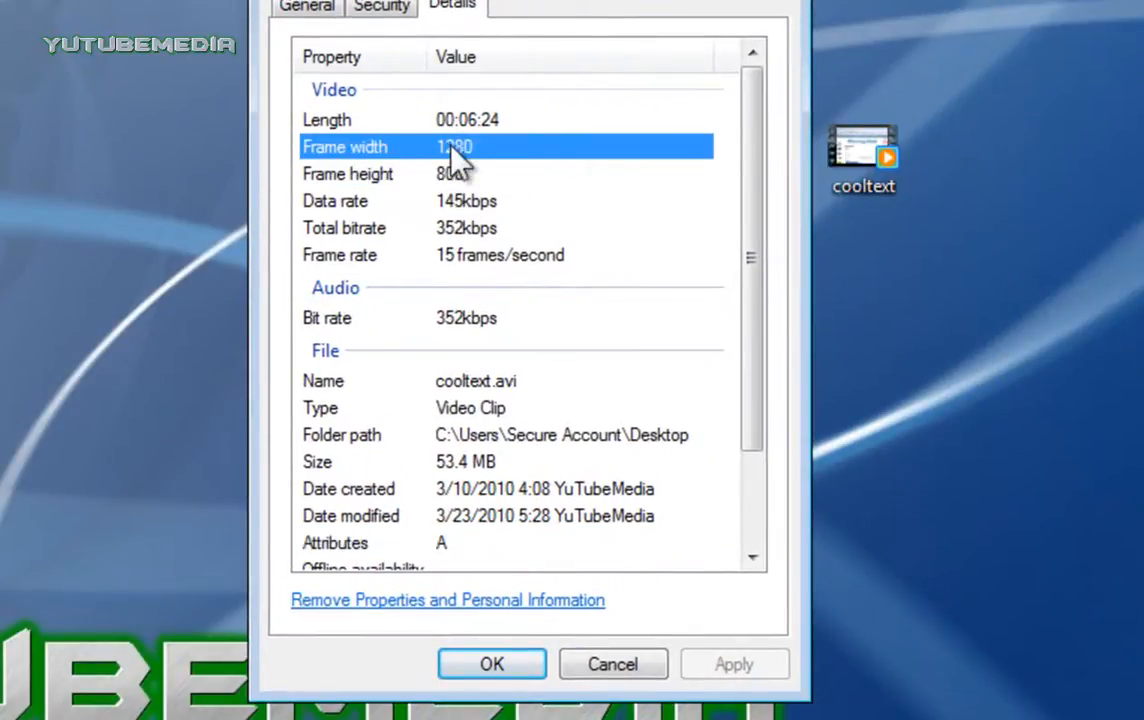
mouse_move(470, 195)
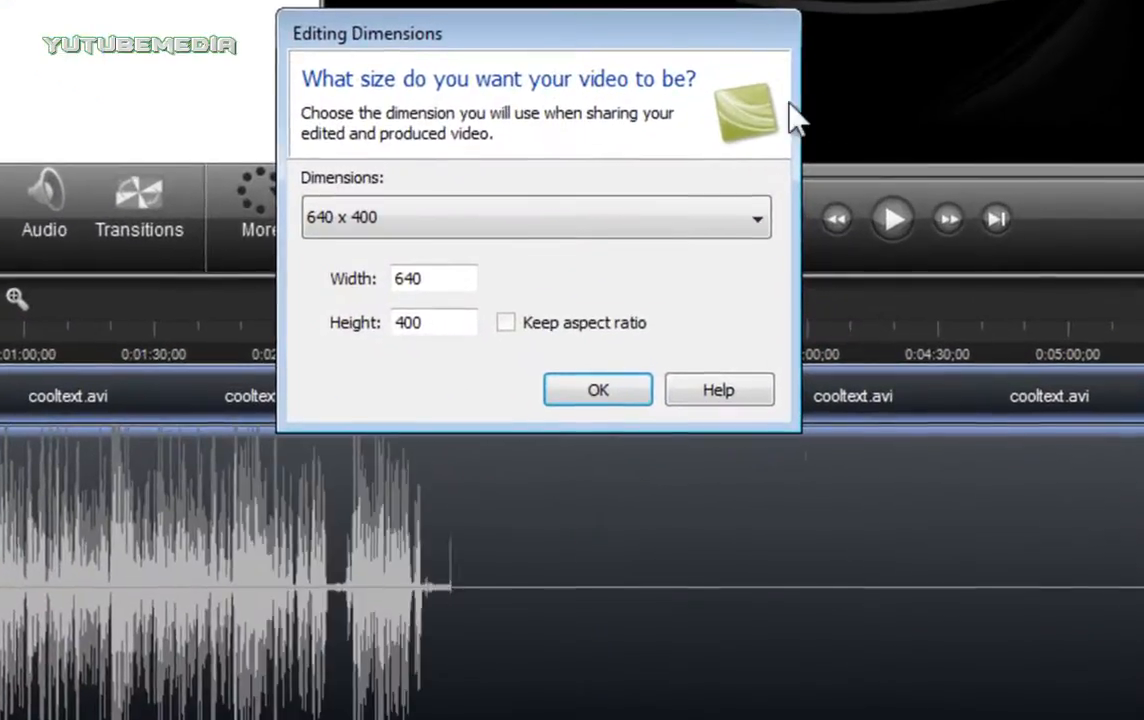
Keep aspect ratio and apply the 1280 x 800 Recording Dimensions preset
left_click(506, 322)
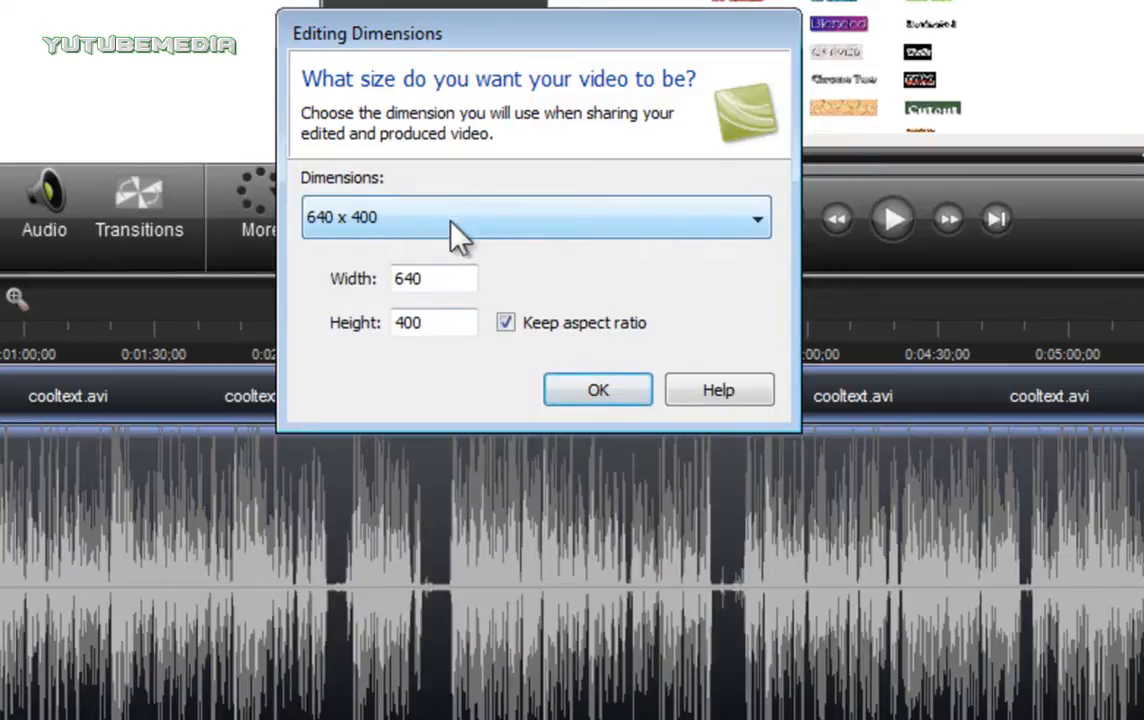
mouse_move(500, 265)
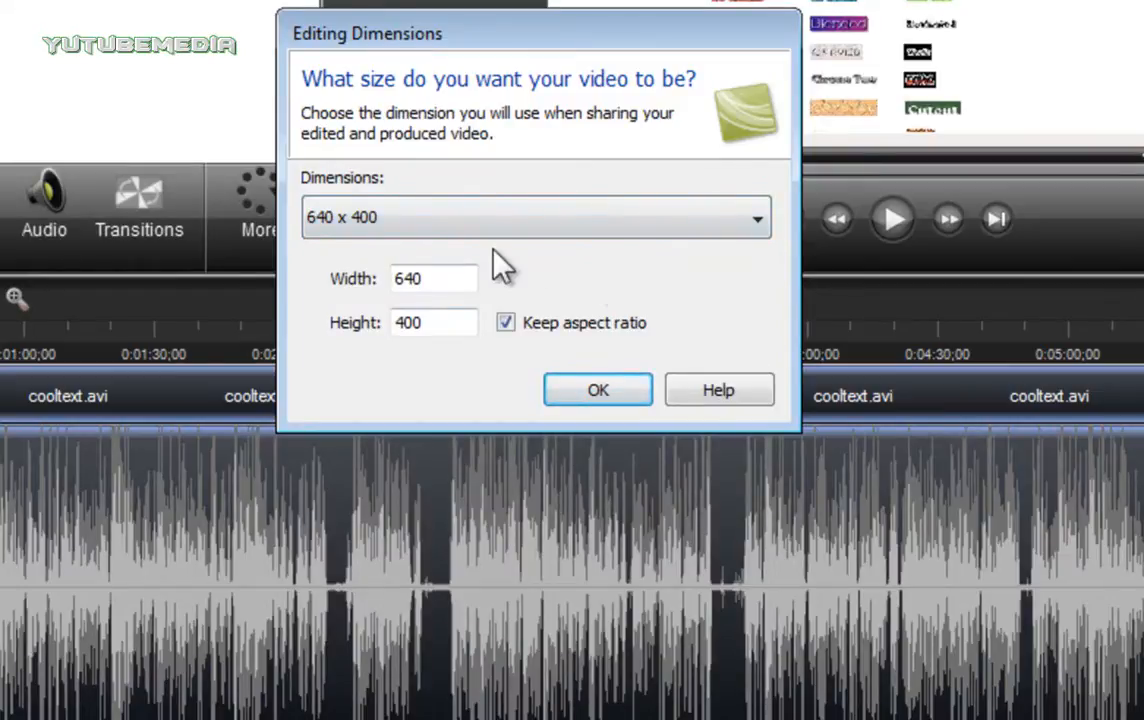
left_click(757, 217)
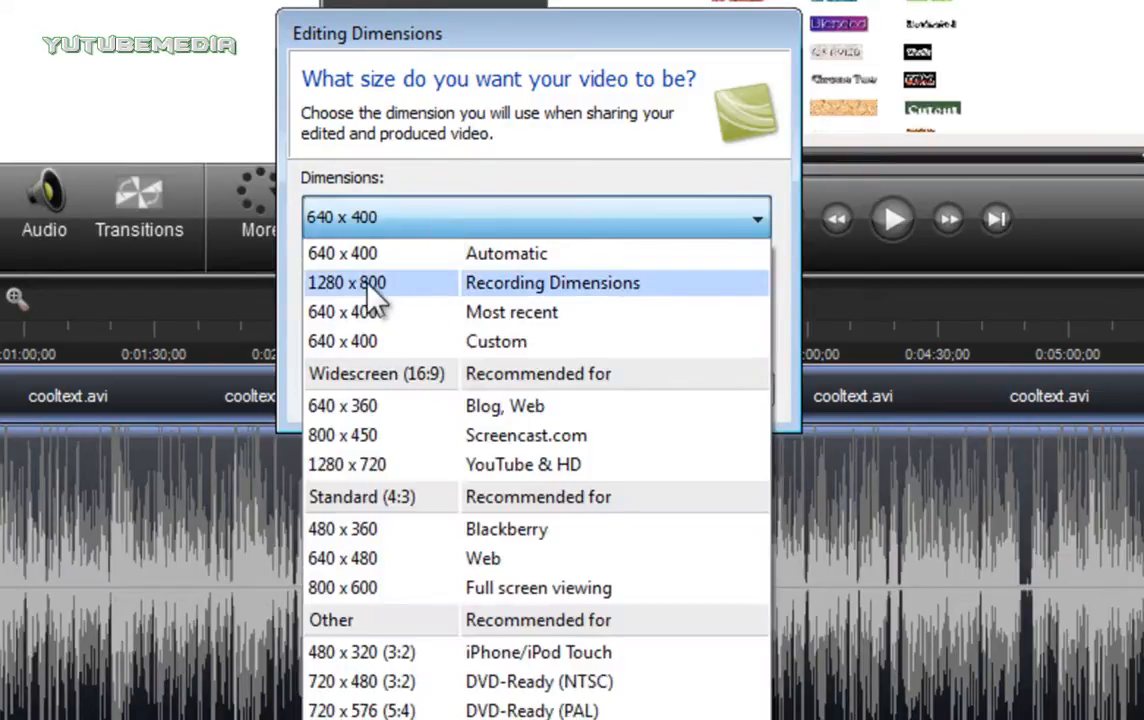
left_click(347, 282)
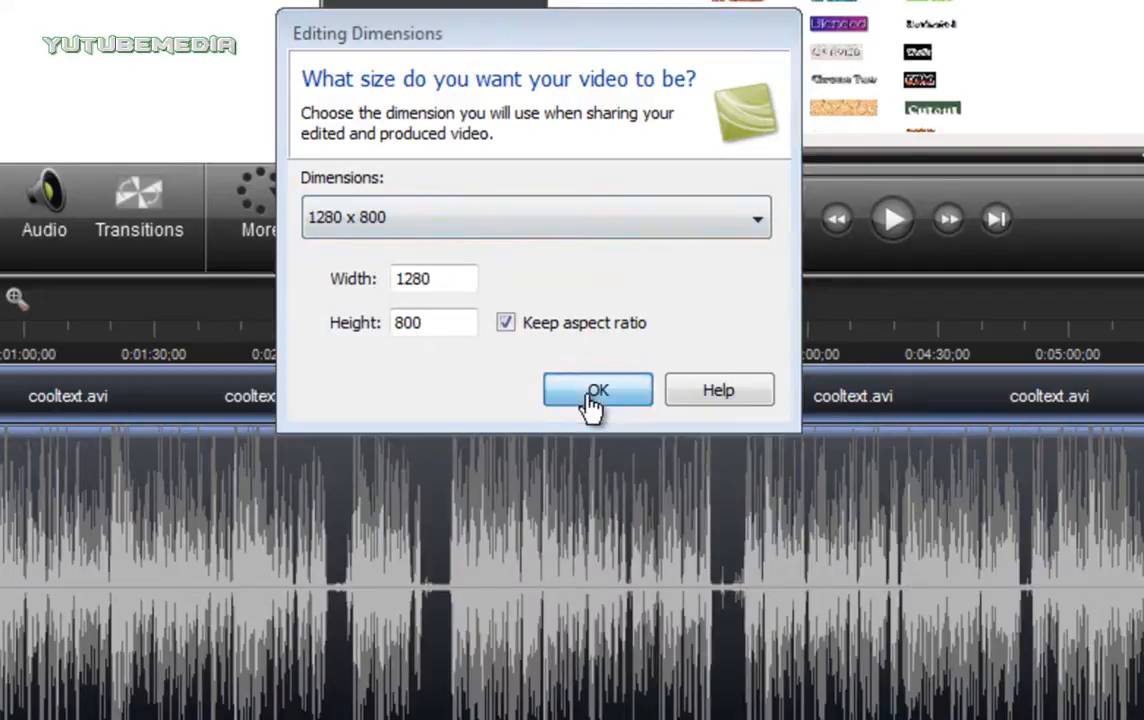
left_click(597, 390)
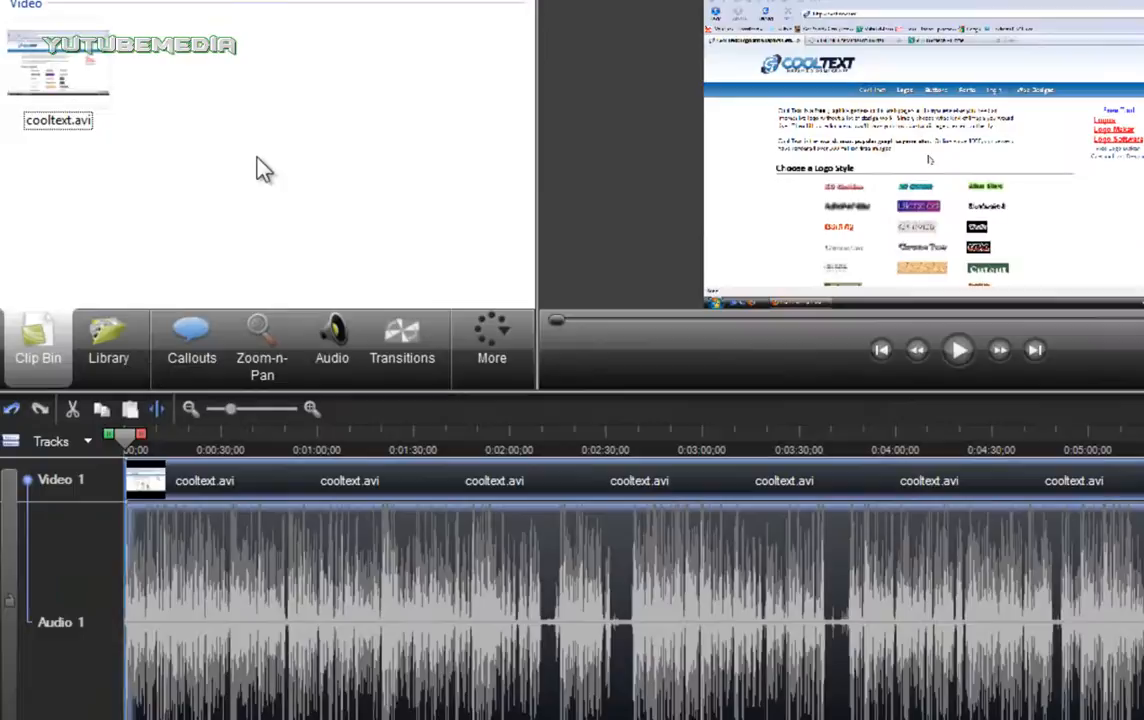
mouse_move(276, 435)
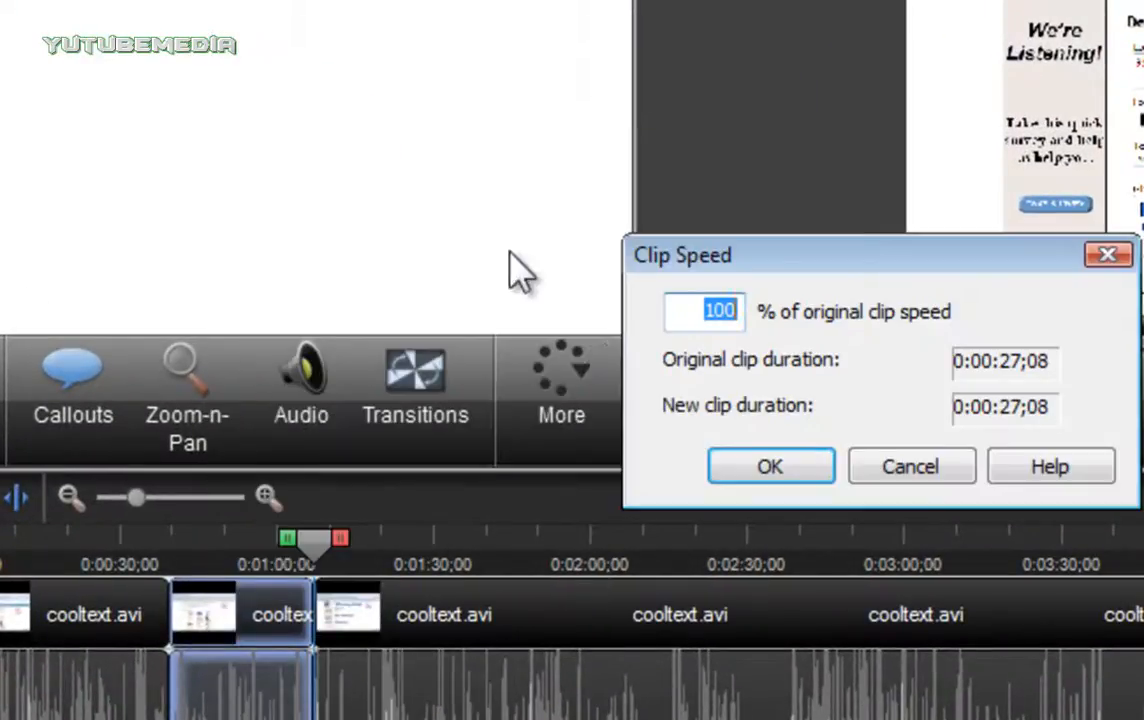
mouse_move(790, 330)
type("200")
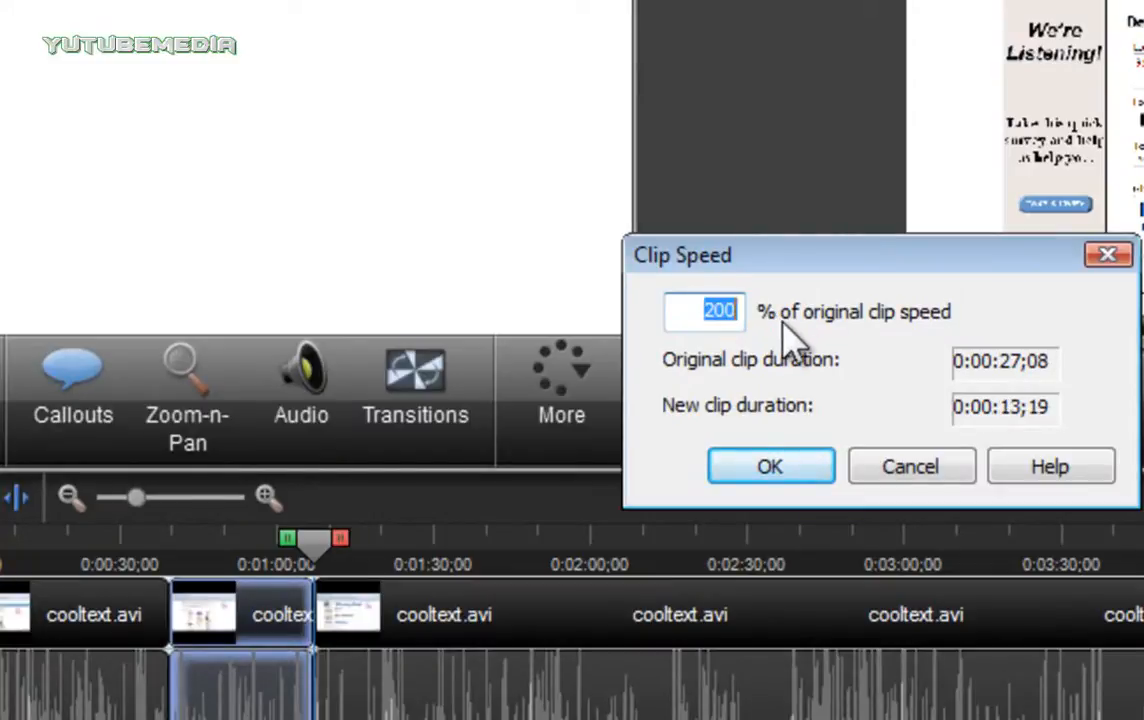
Set cooltext.avi's clip speed to 50% of the original
type("50")
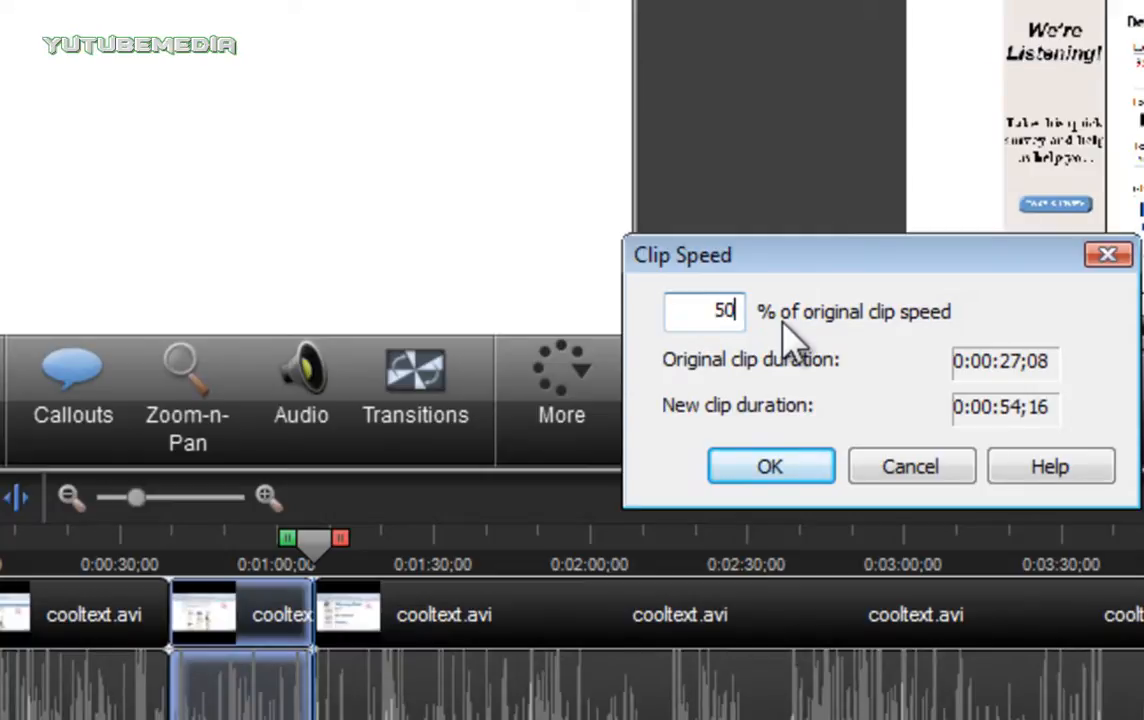
left_click(769, 466)
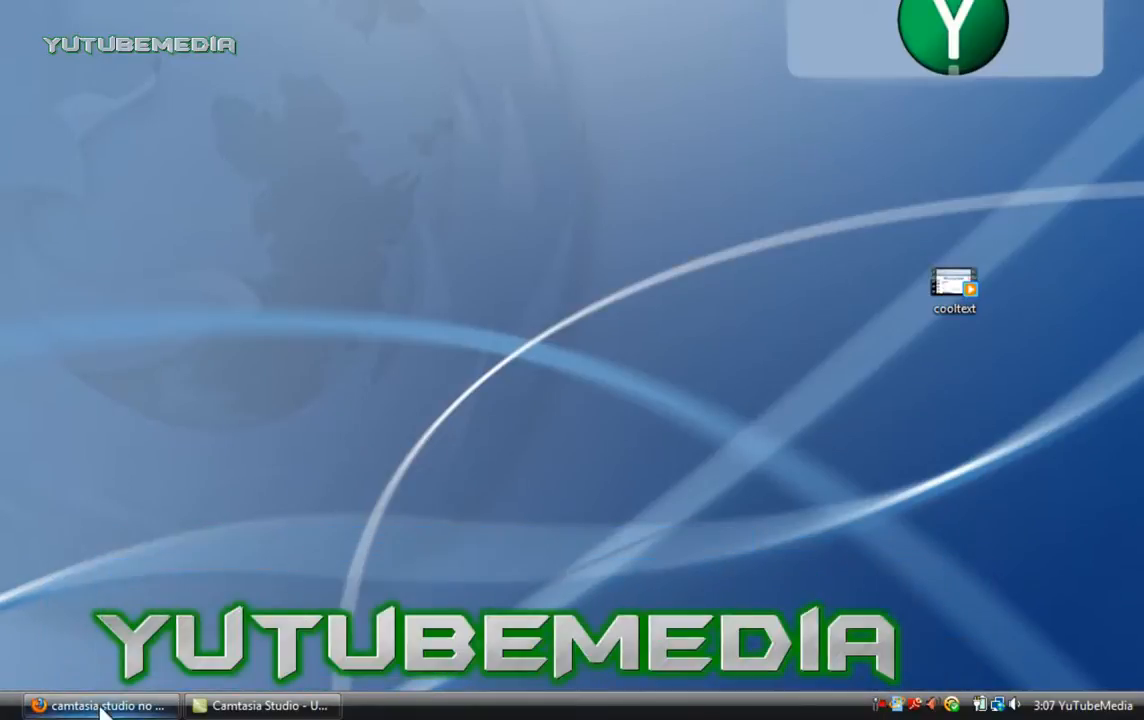
Open the Windows recording devices list showing Microphone and disabled Stereo Mix
left_click(265, 705)
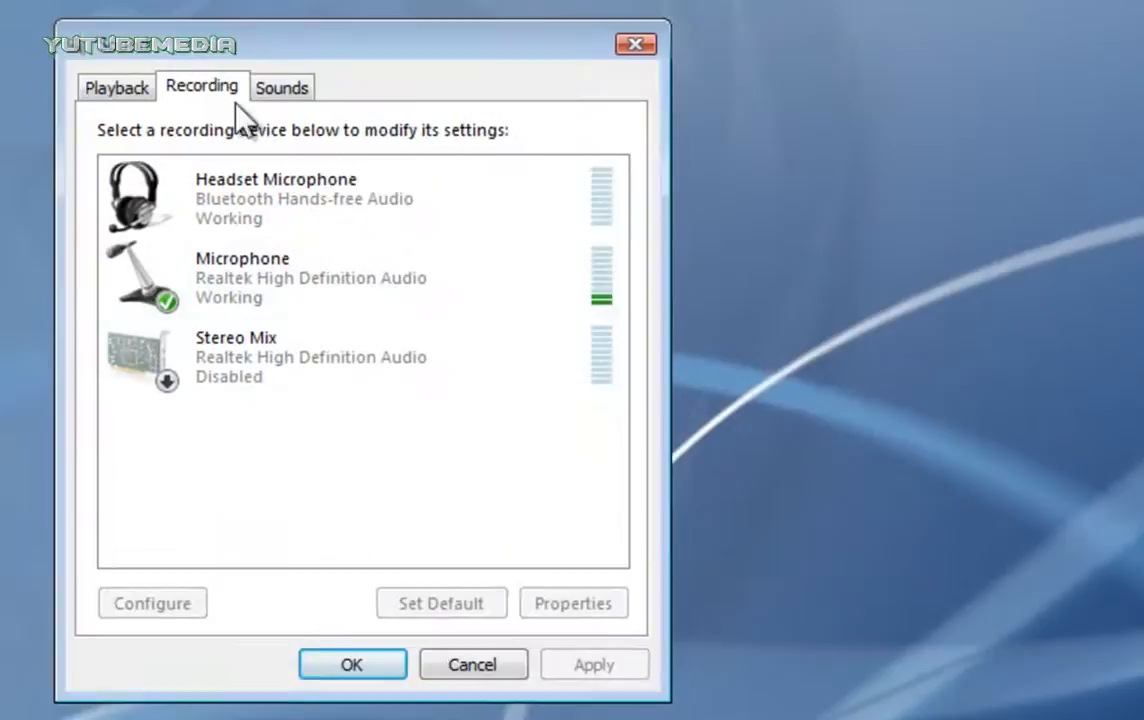
mouse_move(372, 550)
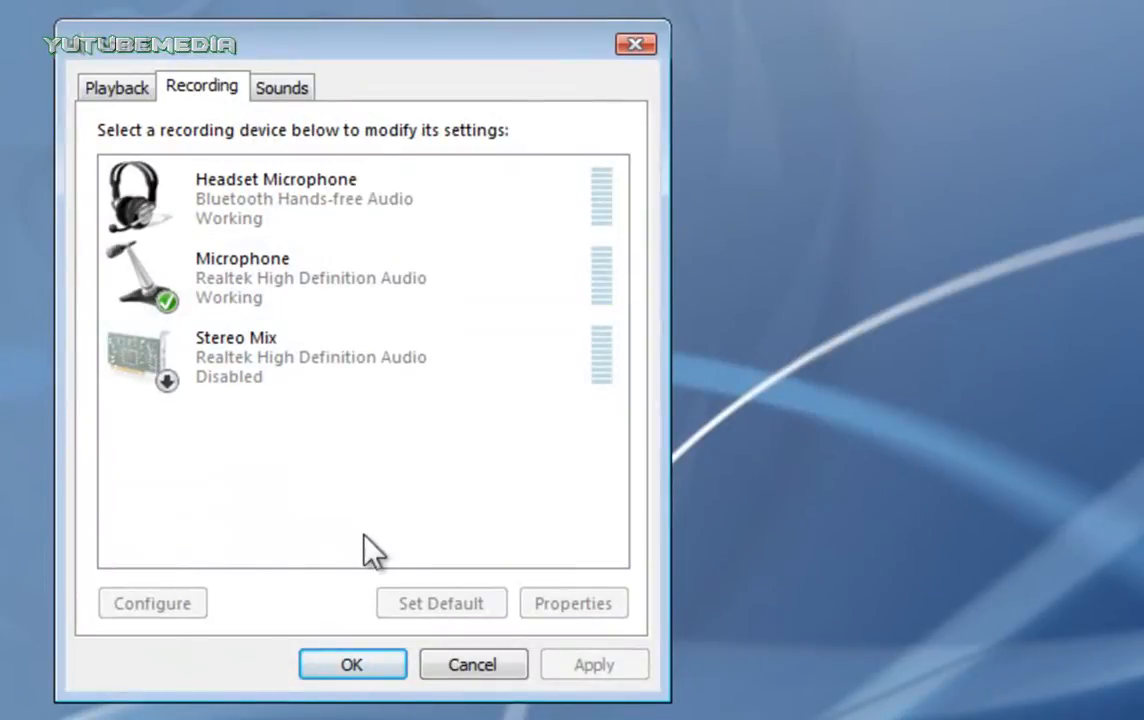
right_click(370, 540)
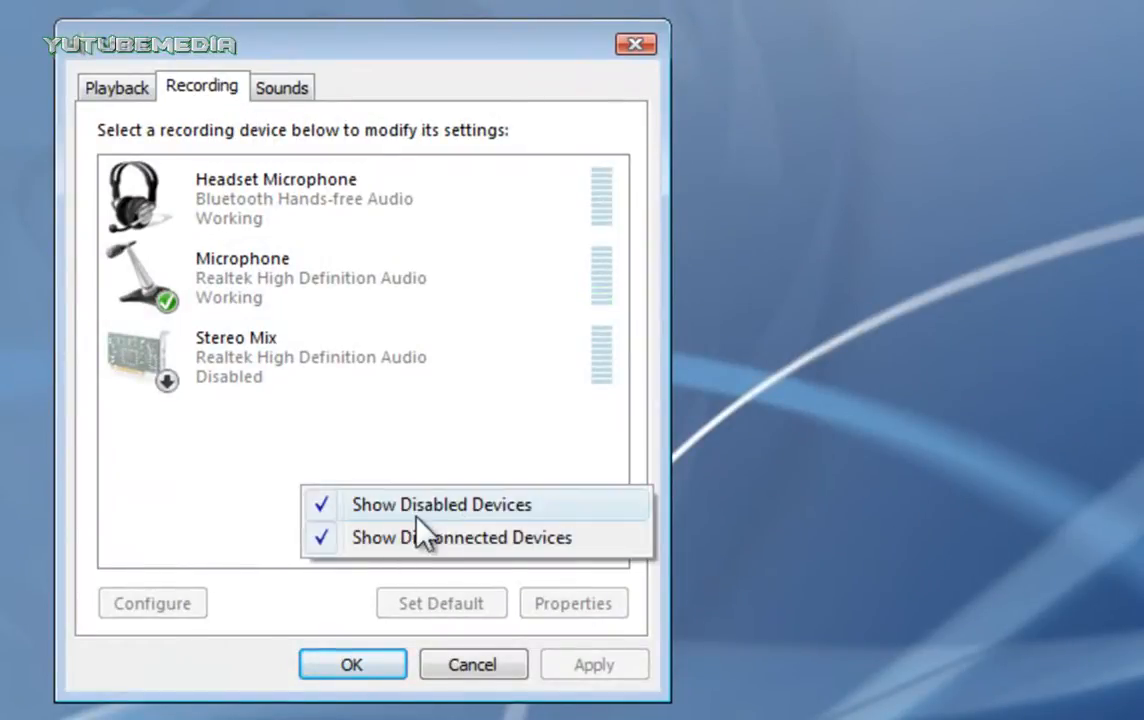
left_click(441, 504)
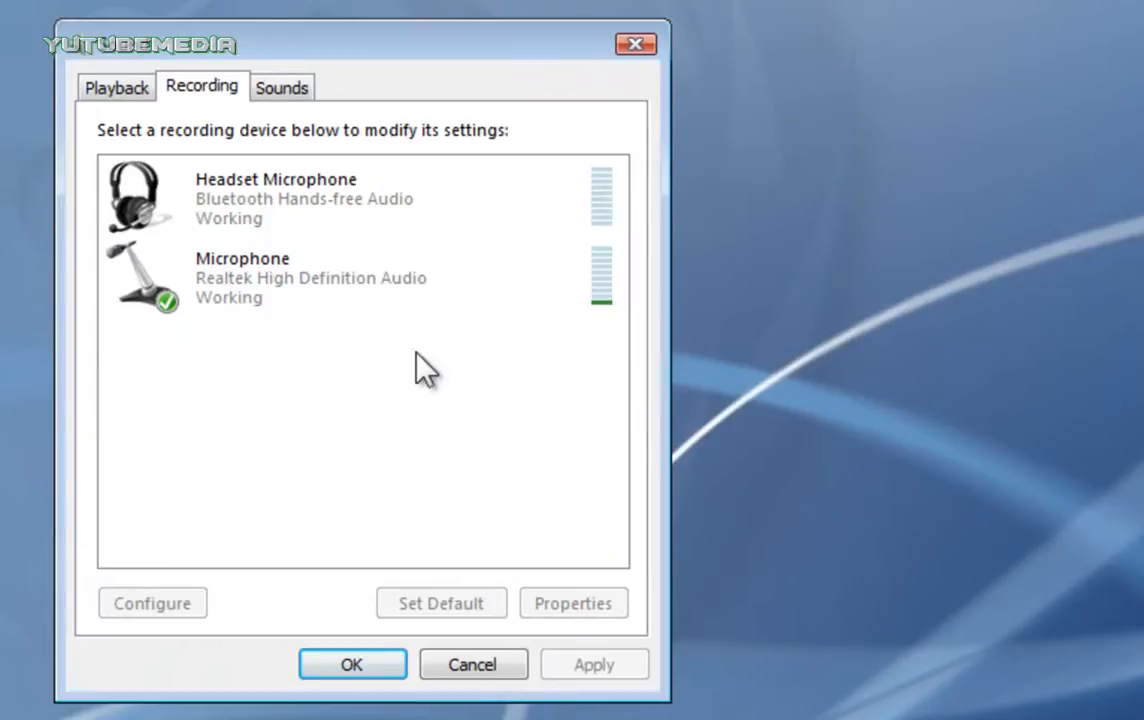
right_click(420, 370)
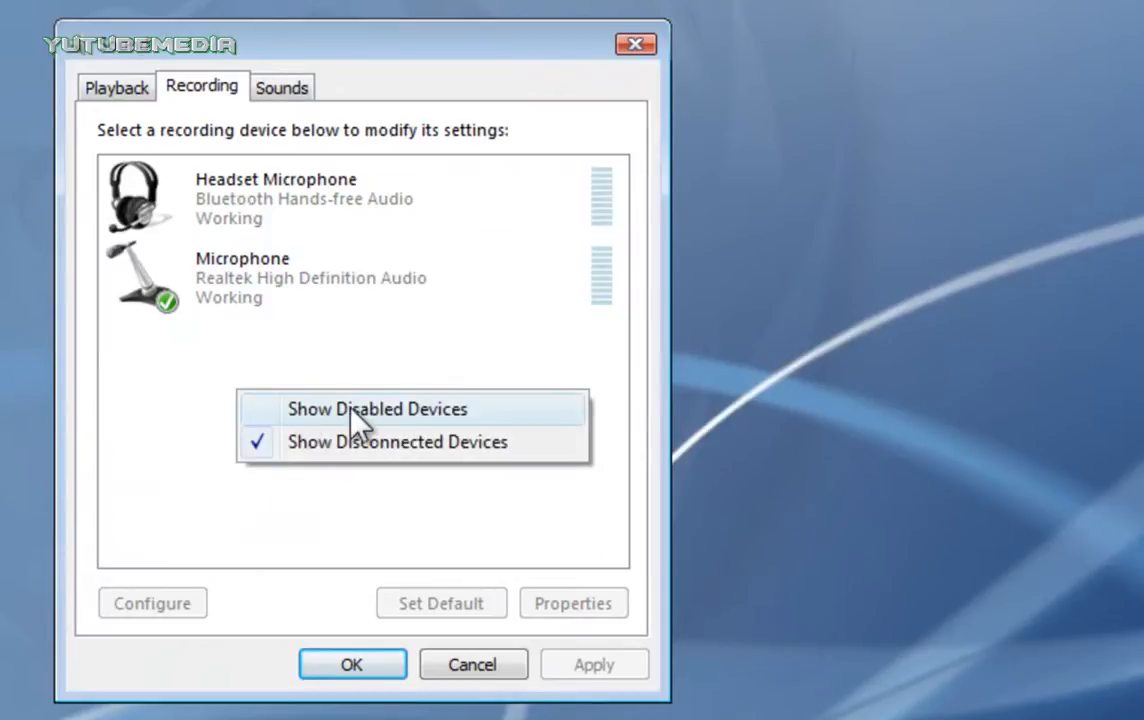
mouse_move(395, 425)
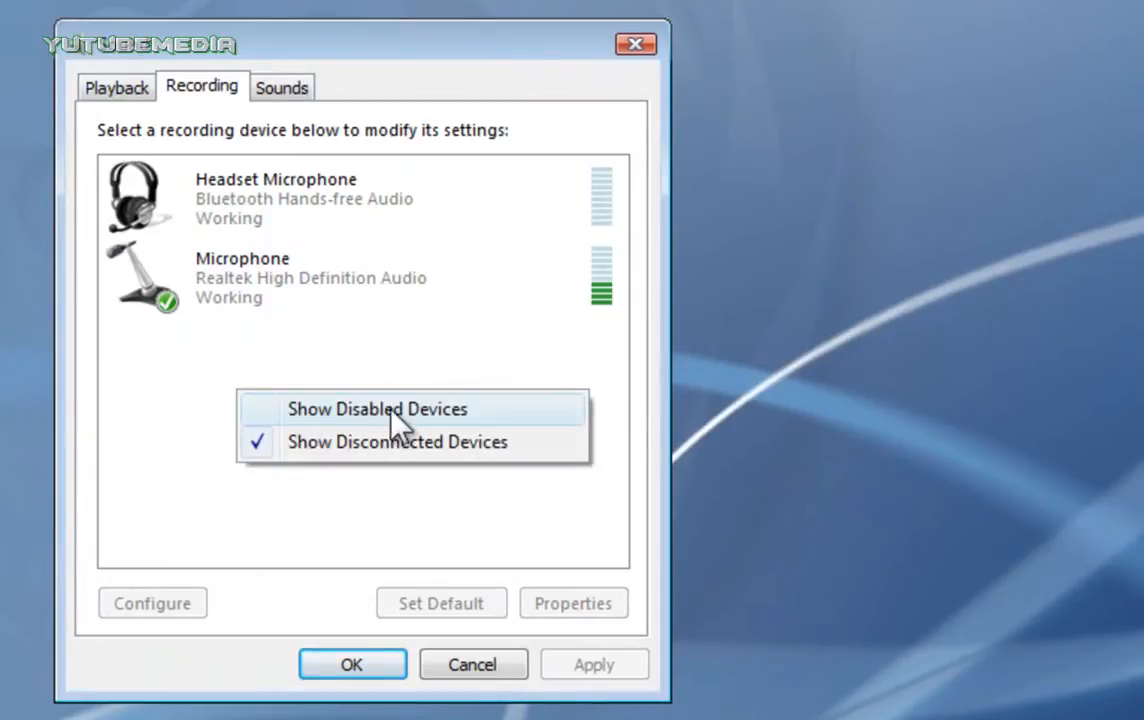
left_click(377, 409)
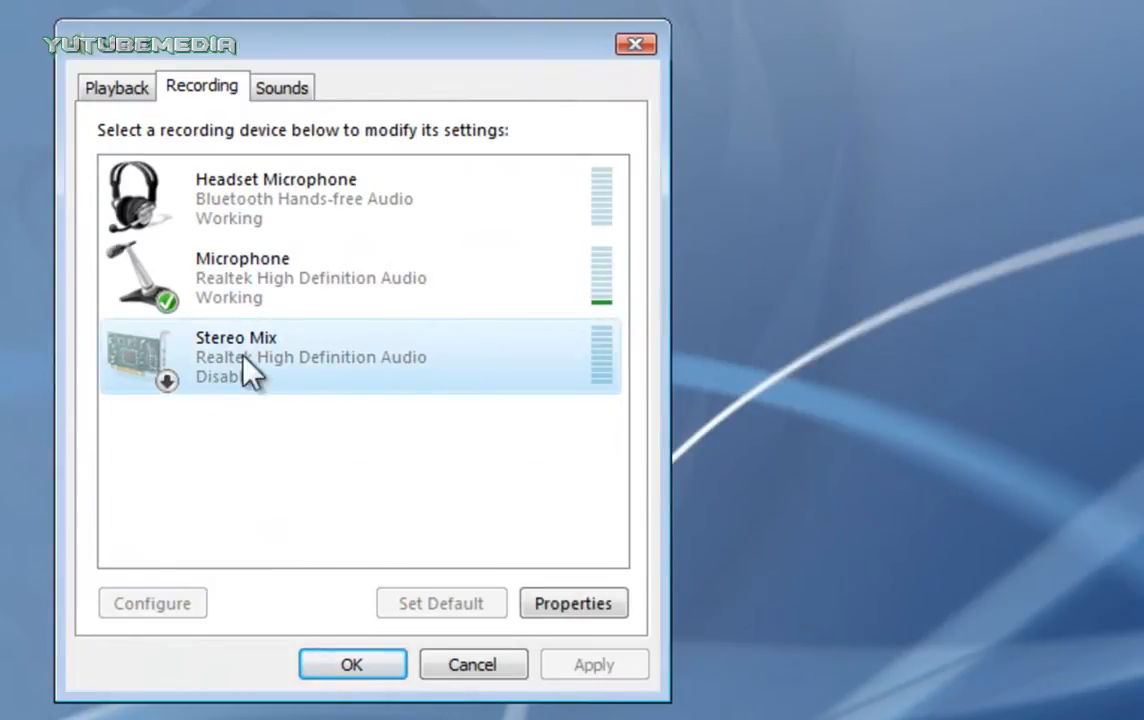
mouse_move(315, 440)
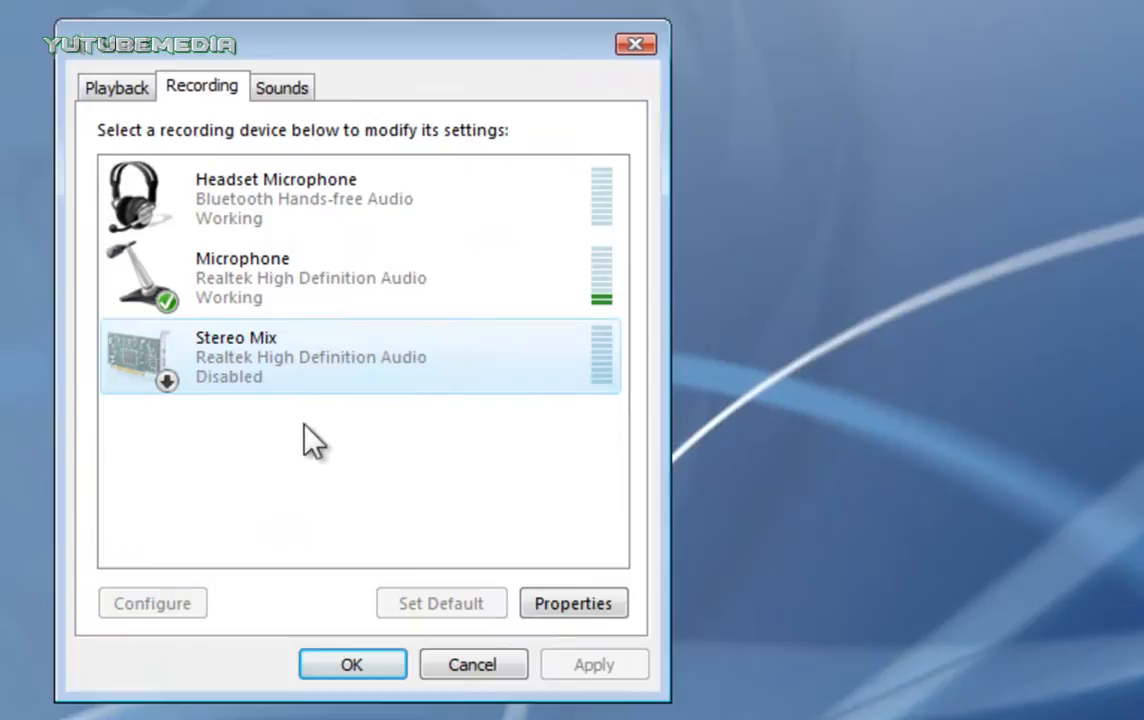
mouse_move(225, 375)
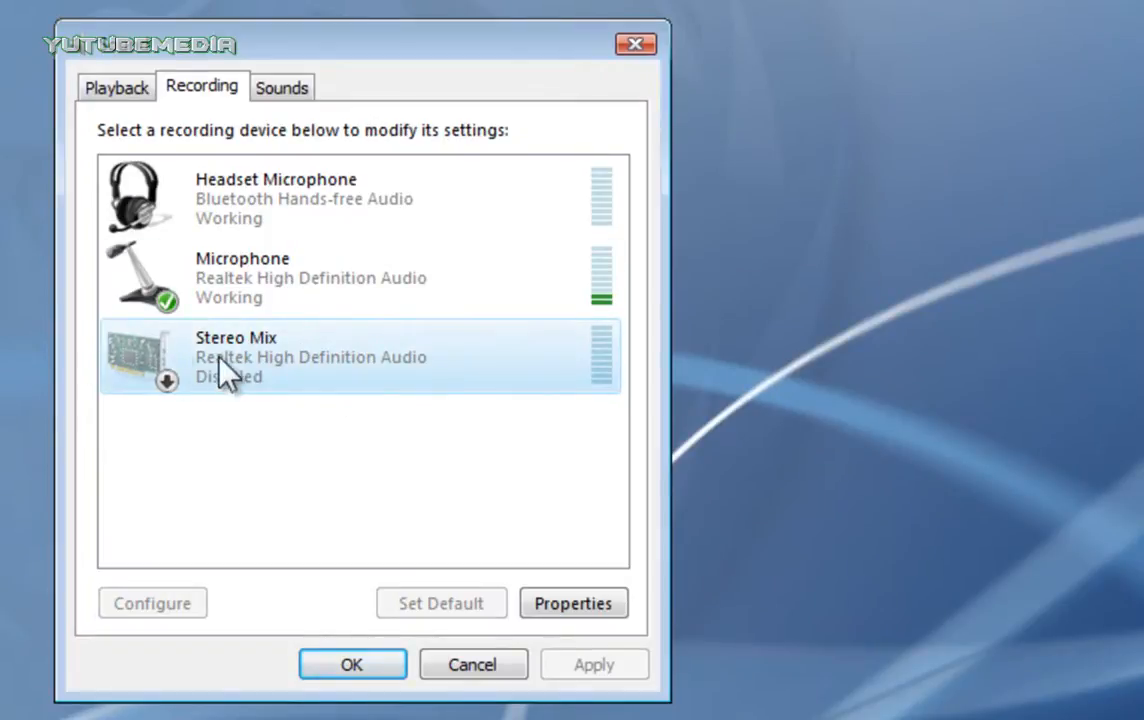
mouse_move(275, 388)
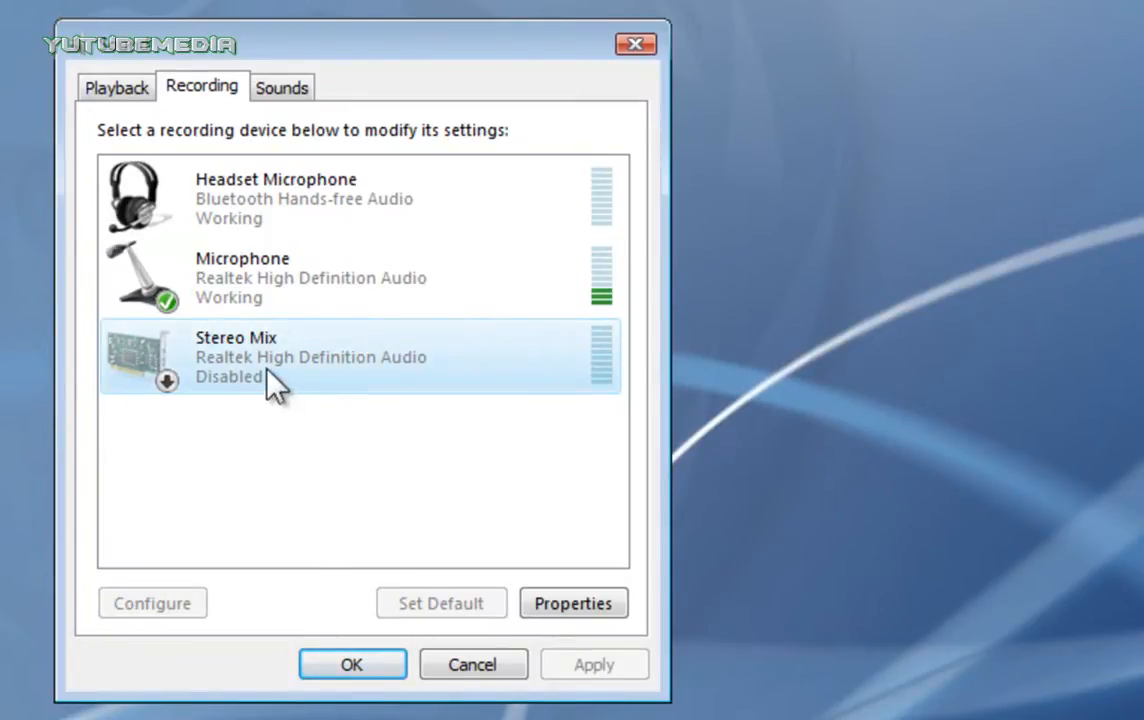
mouse_move(258, 385)
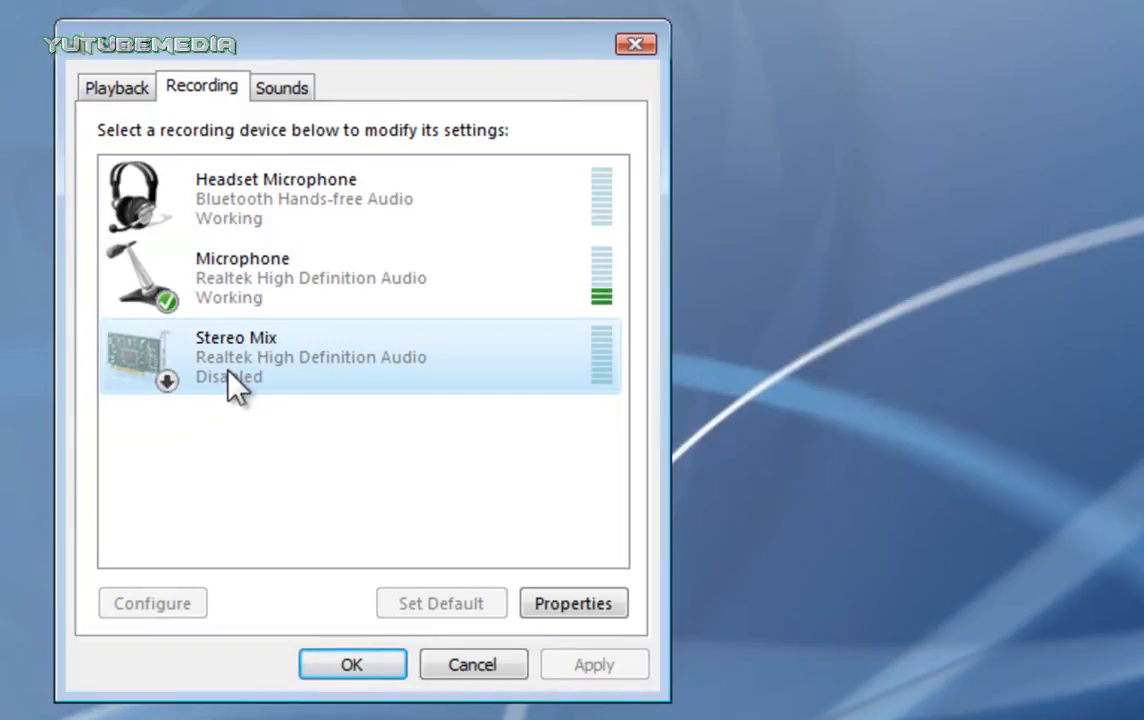
mouse_move(588, 487)
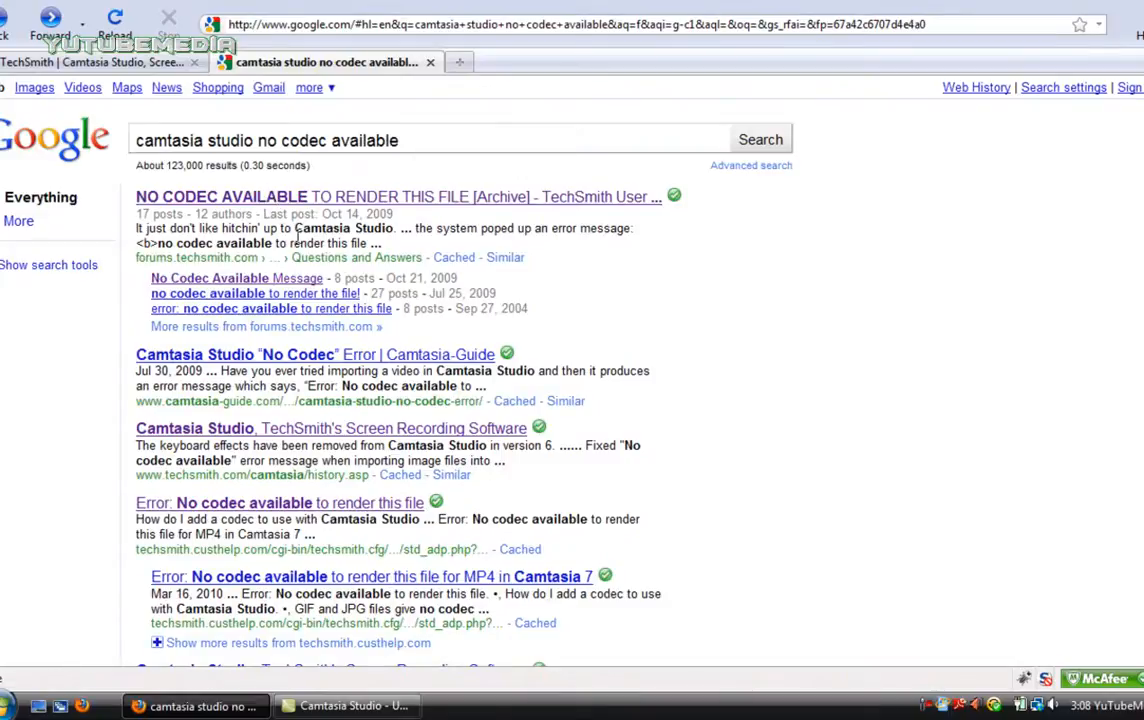
Switch to the TechSmith Camtasia Studio tab and open the Support Center
left_click(90, 62)
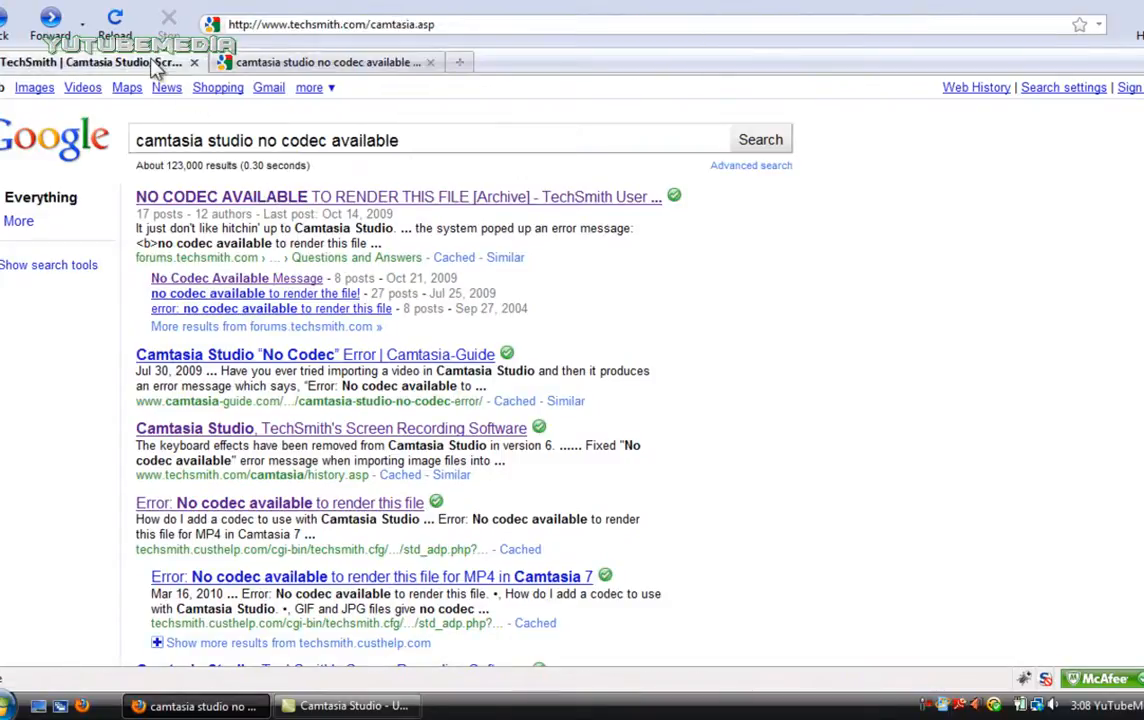
left_click(90, 62)
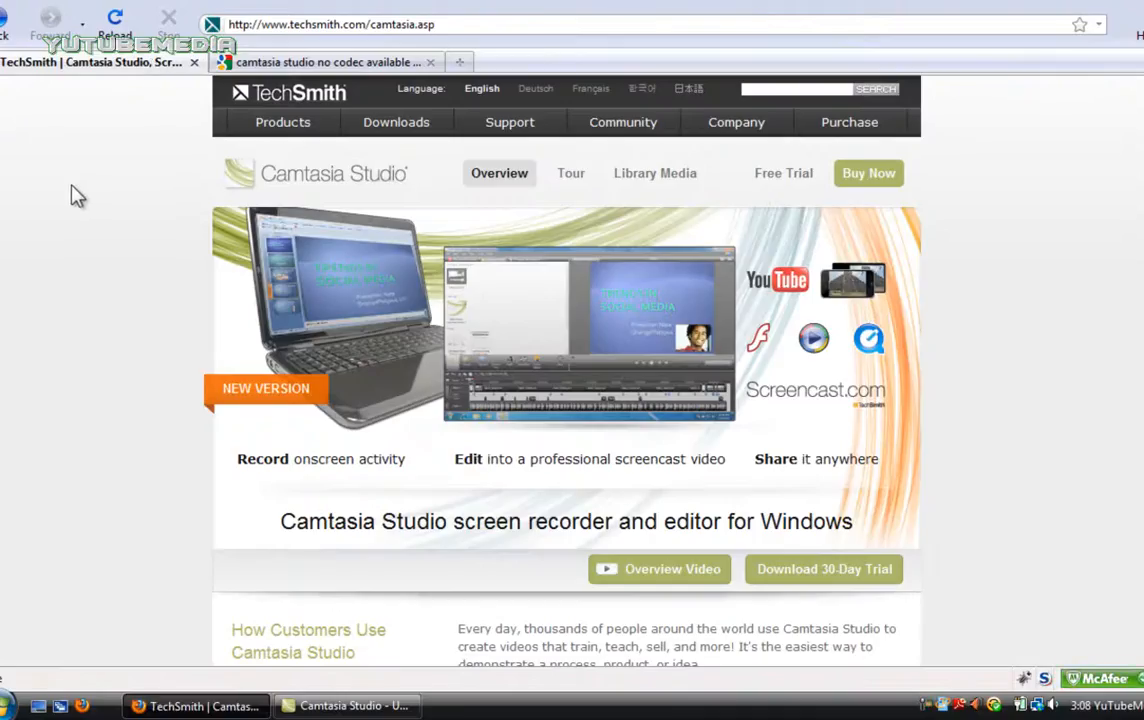
mouse_move(73, 184)
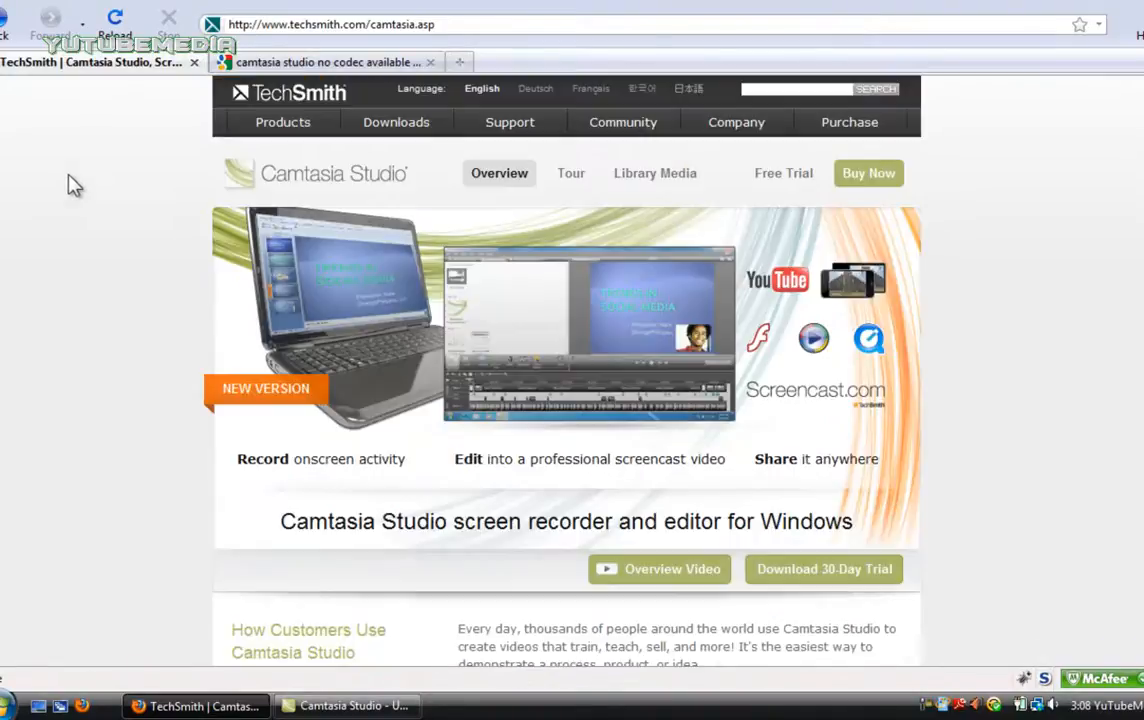
mouse_move(109, 199)
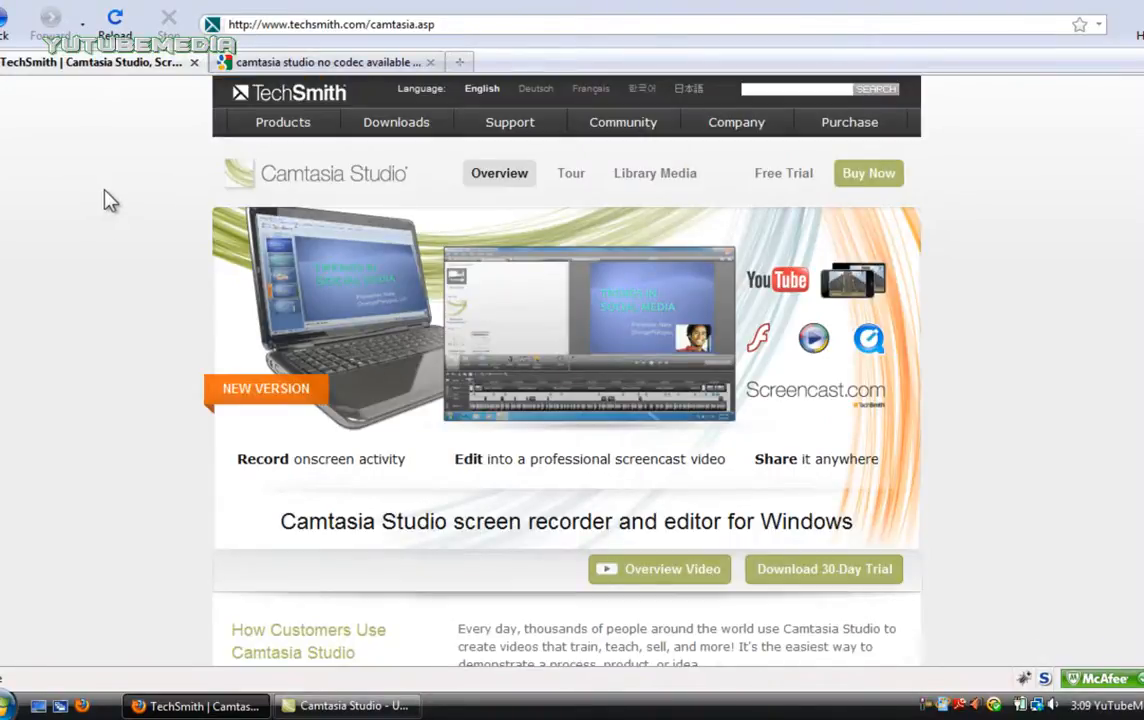
mouse_move(115, 240)
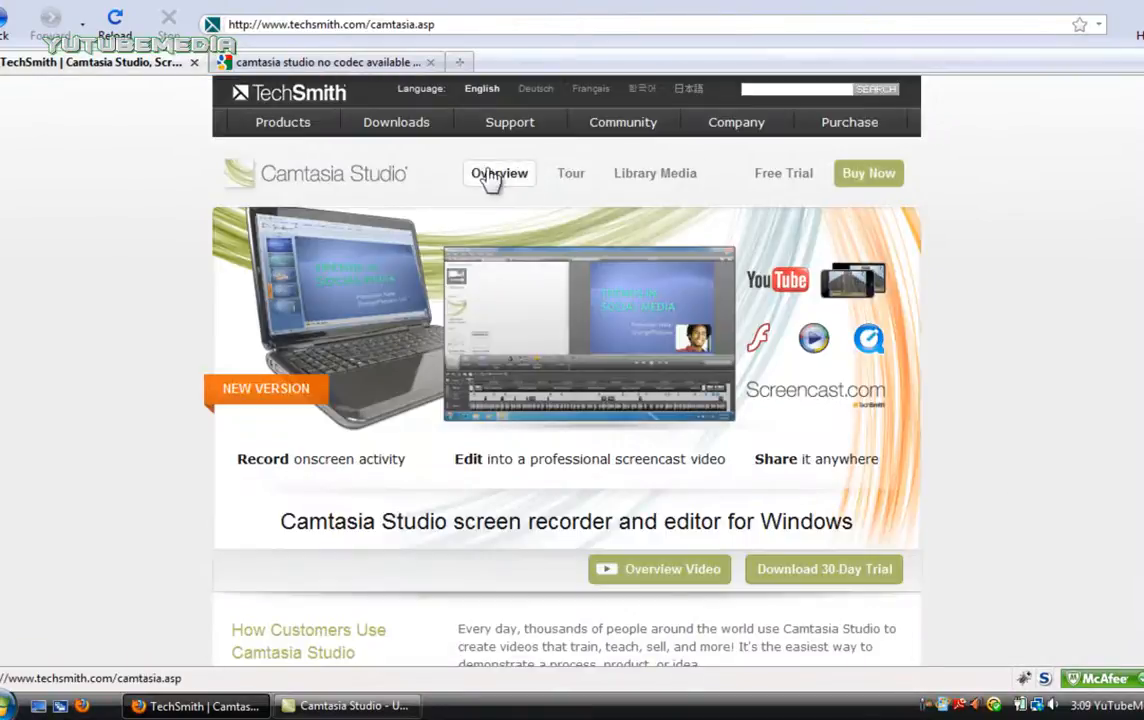
left_click(510, 121)
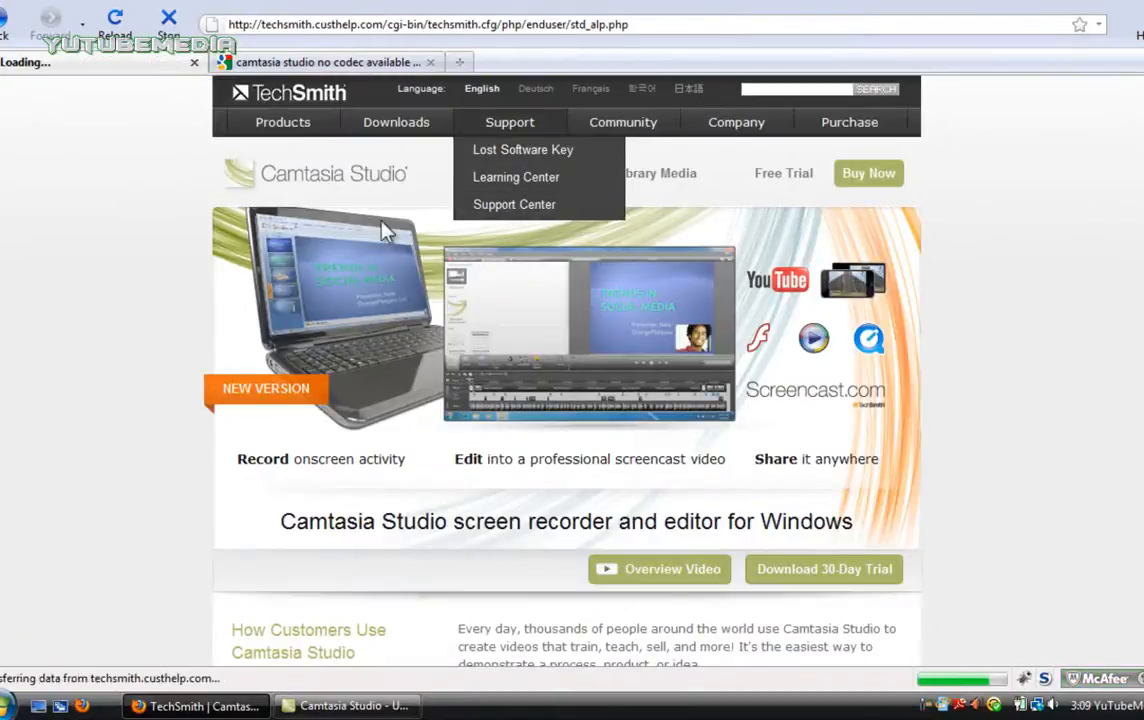
Open the Ask a Question tab and scroll through its username, subject, question and product fields
left_click(513, 204)
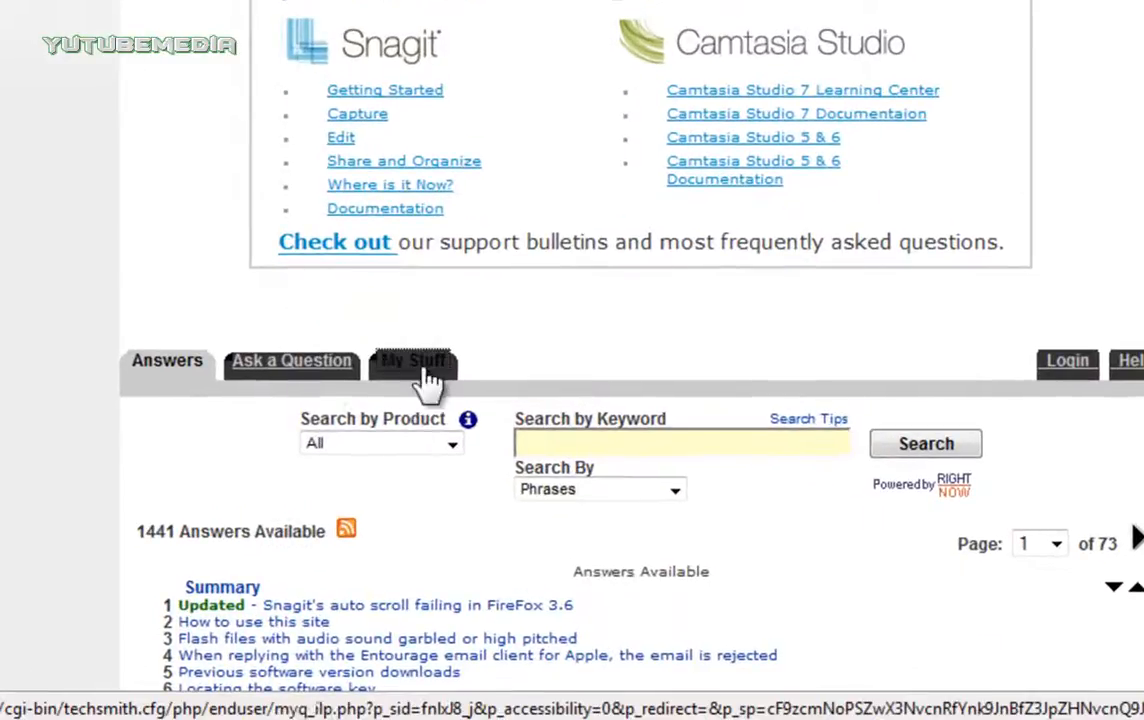
left_click(291, 360)
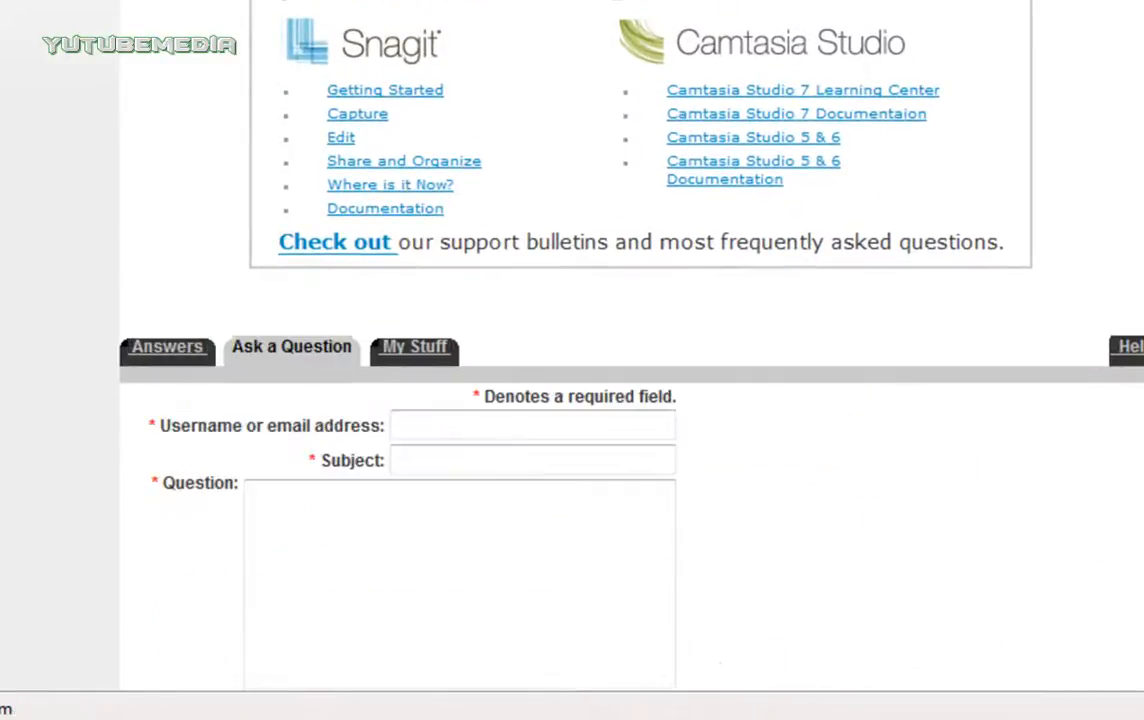
scroll("down", 3)
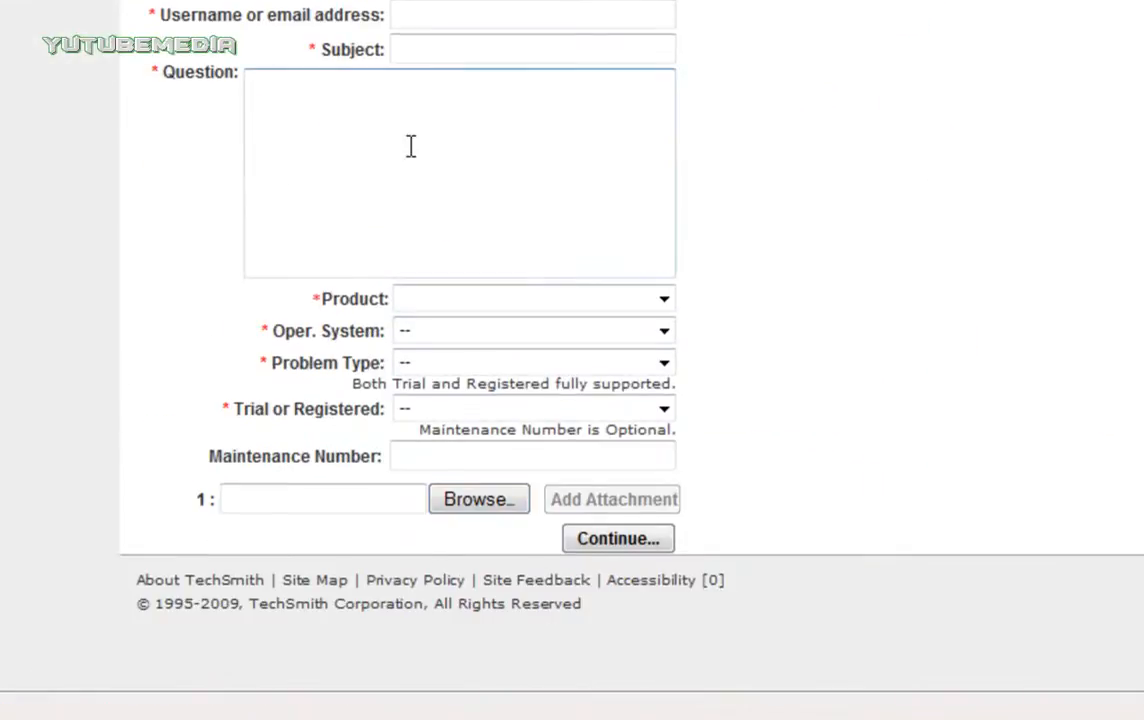
scroll("up", 3)
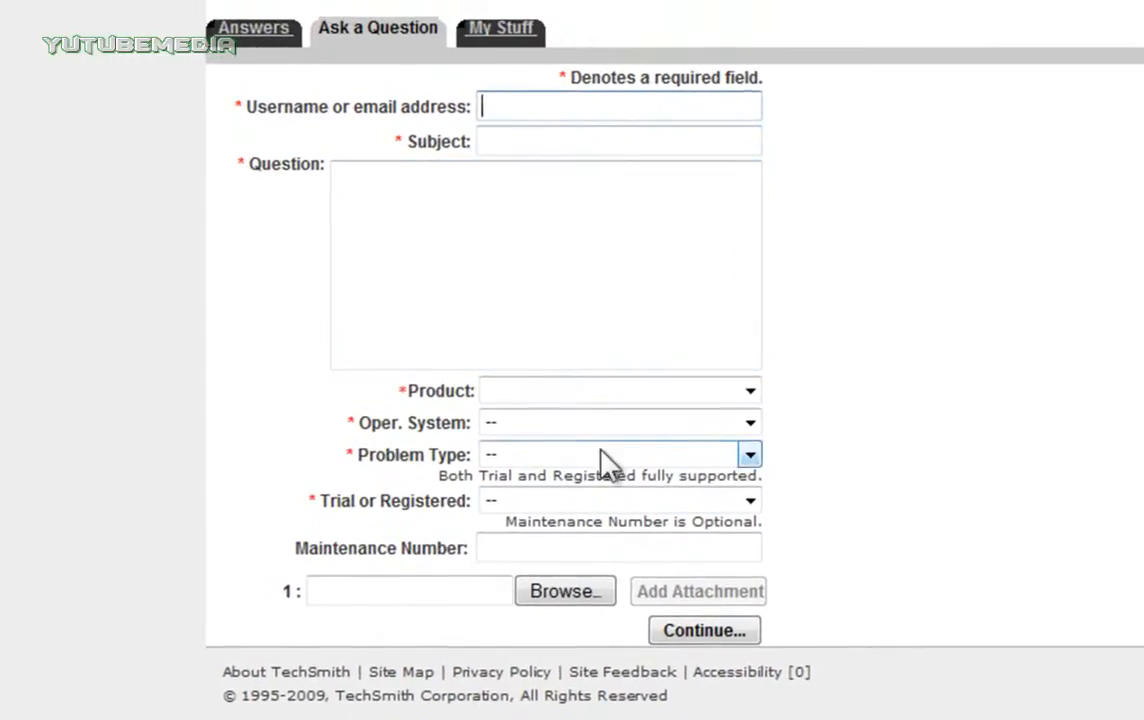
mouse_move(445, 553)
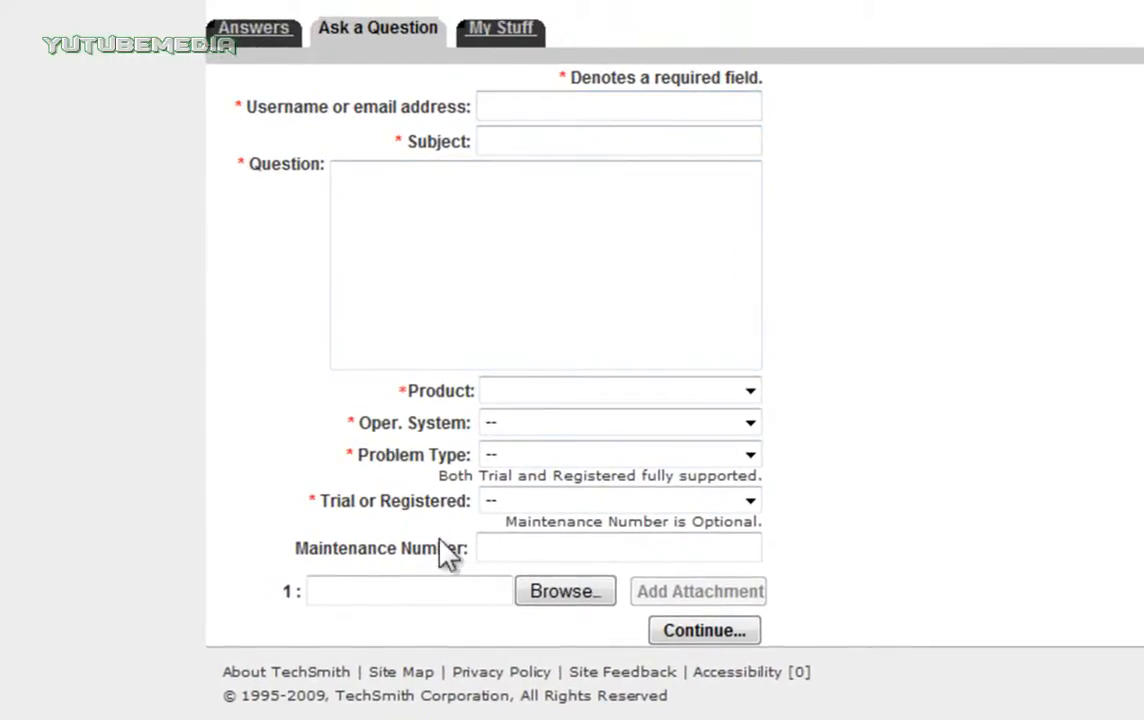
scroll("up", 3)
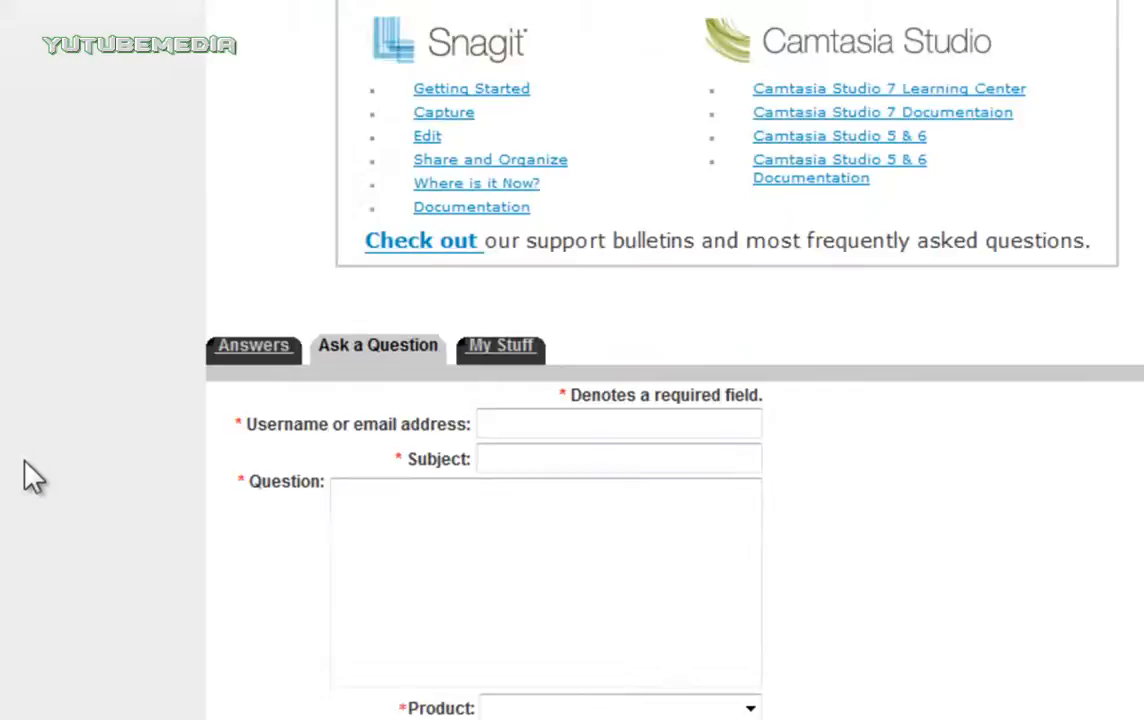
scroll("up", 3)
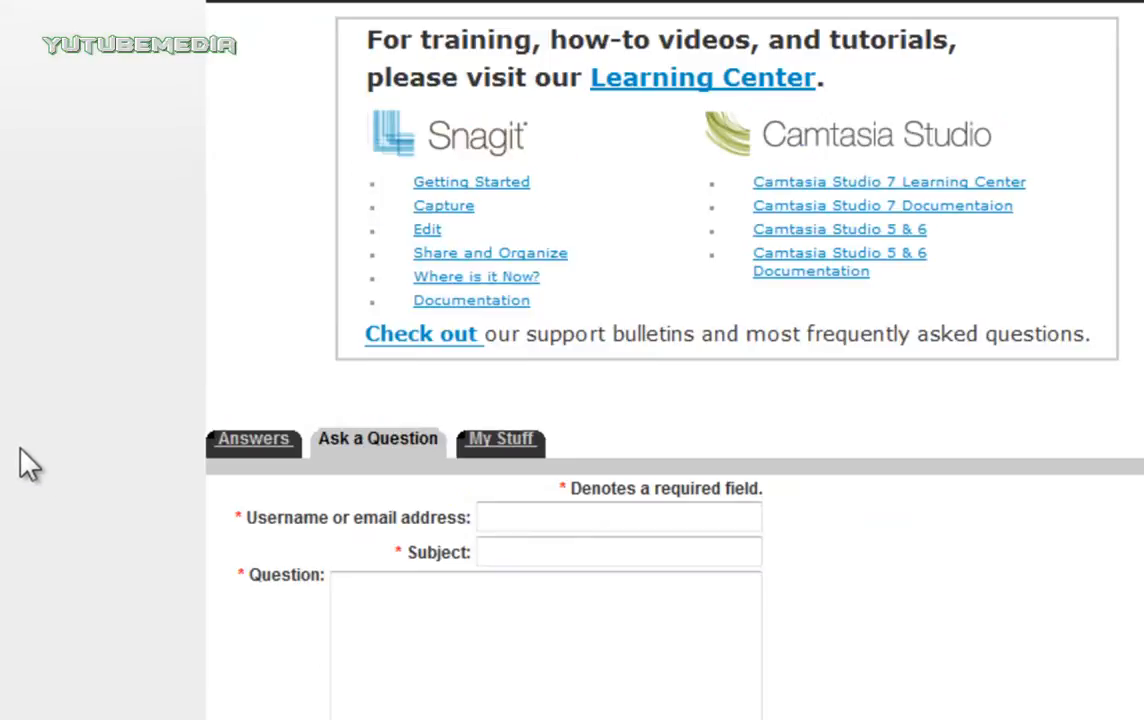